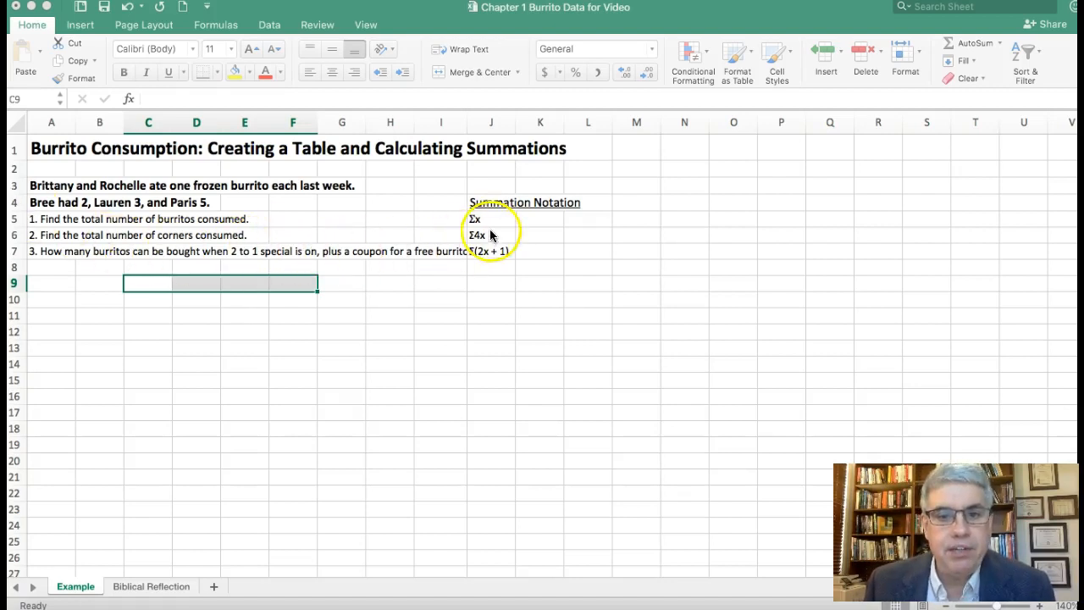
mouse_move(521, 227)
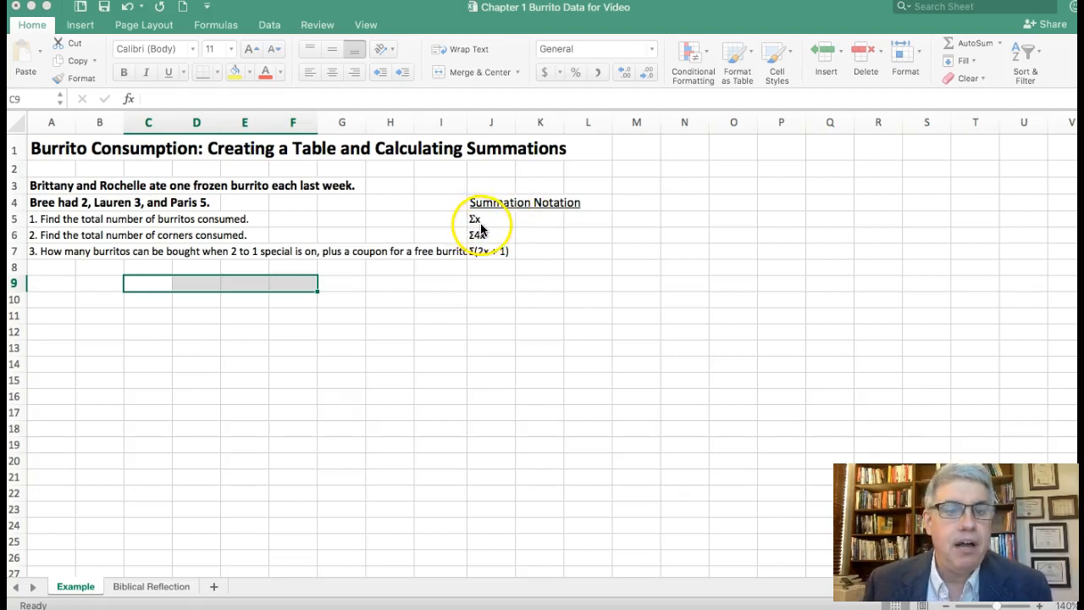
mouse_move(518, 223)
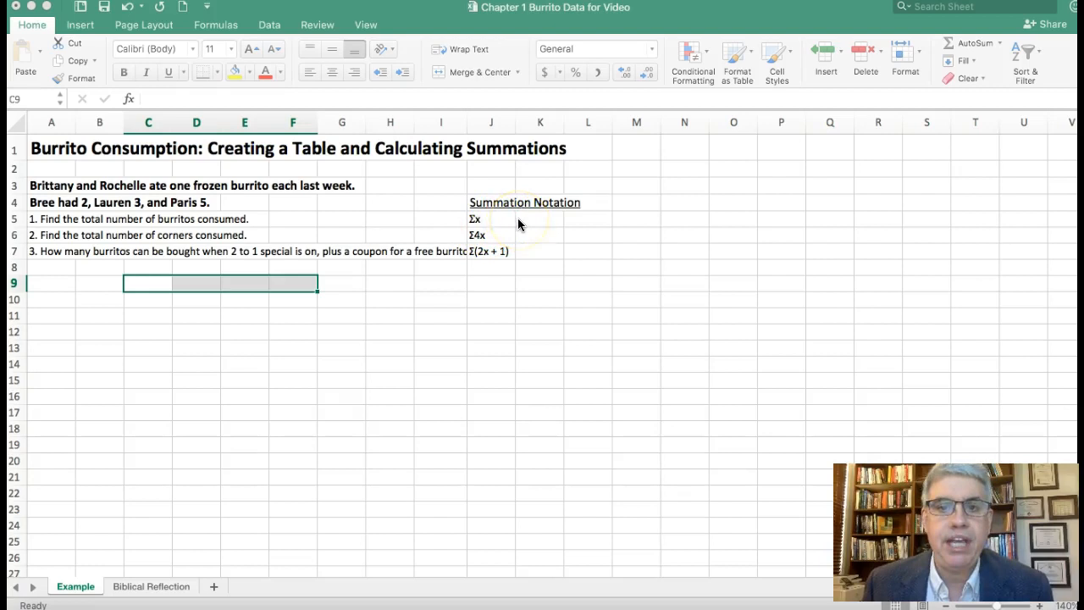
mouse_move(142, 245)
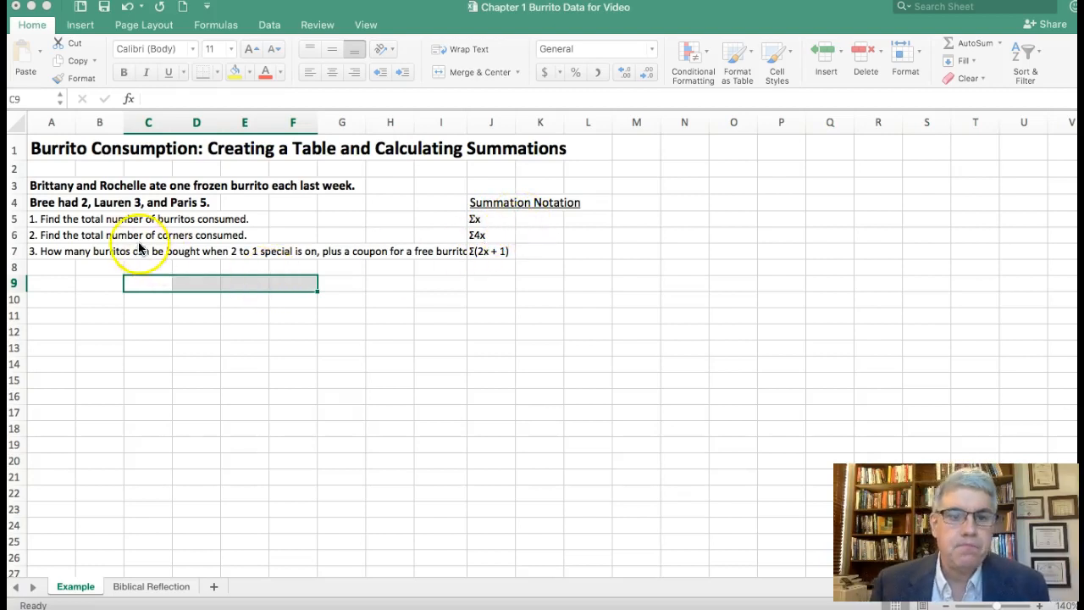
mouse_move(74, 230)
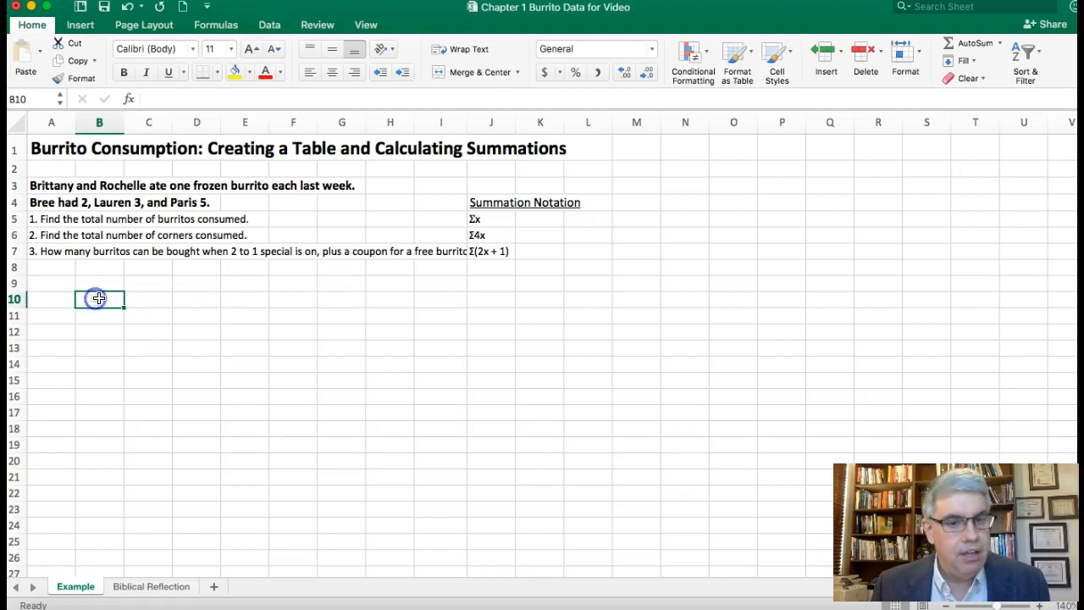
mouse_move(841, 393)
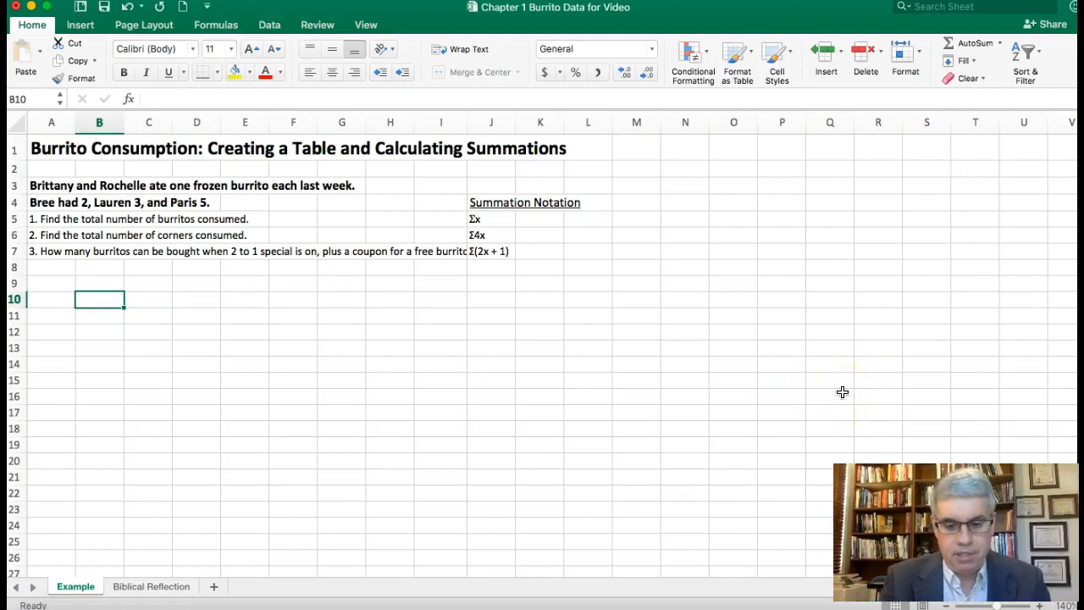
Enter the headings Girl, x, 4x and 2x+1 into B10:E10
text(Girl)
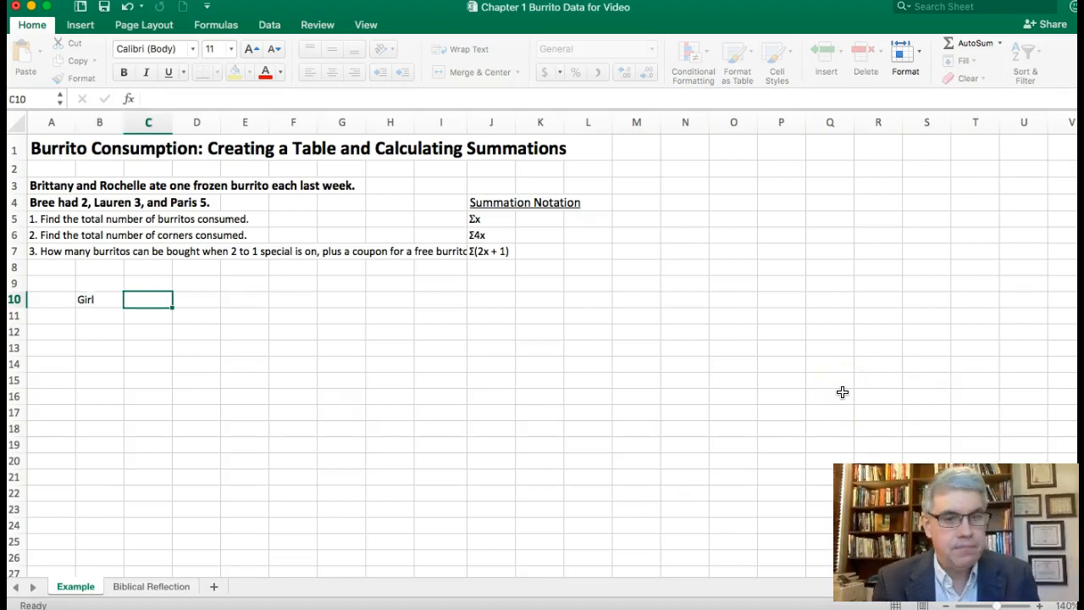
text(x)
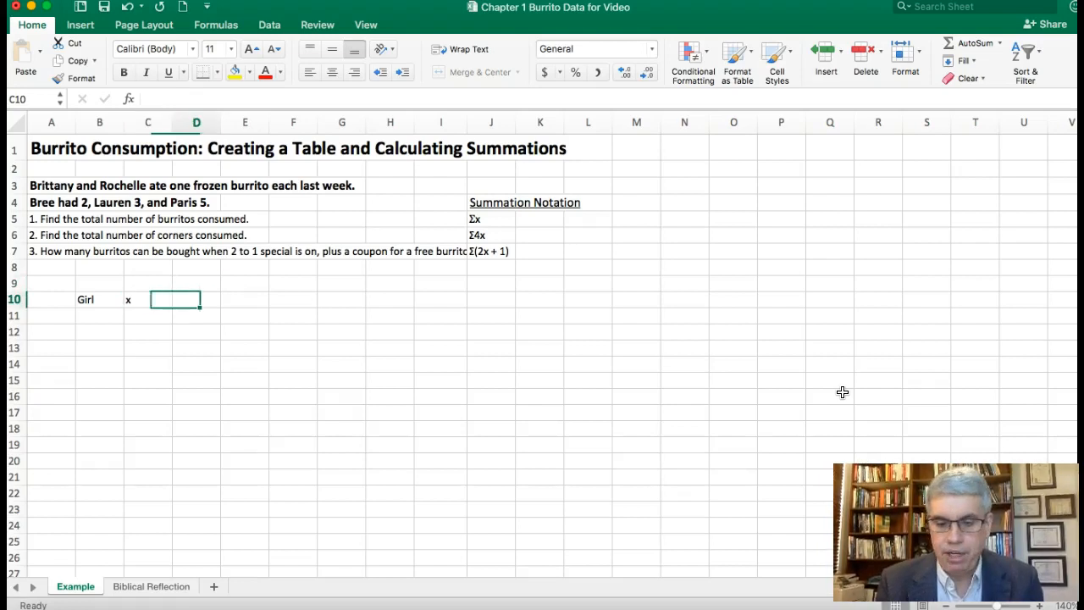
text(4)
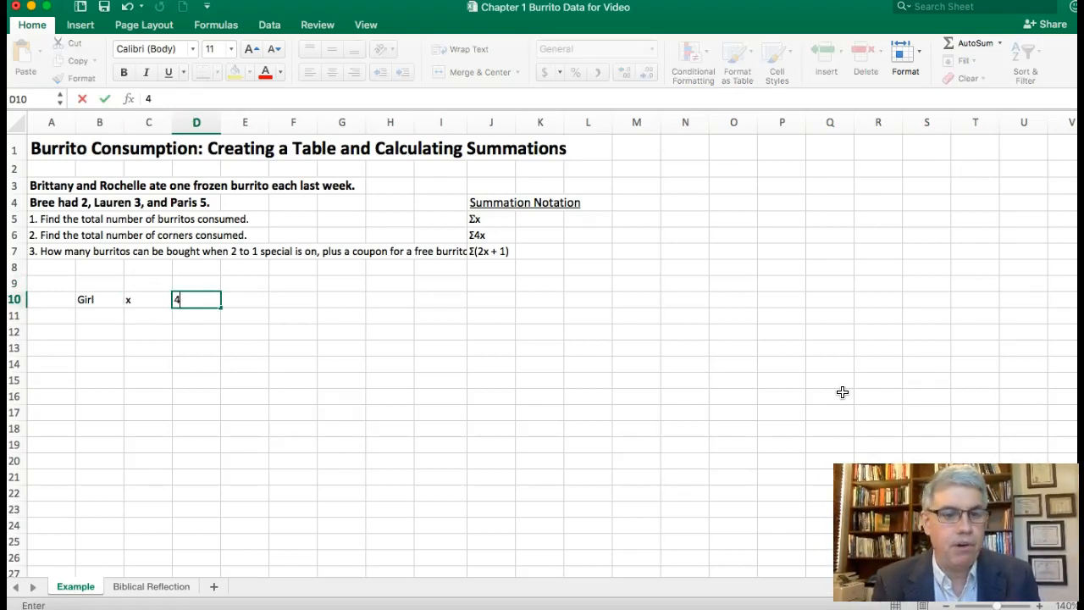
text(x)
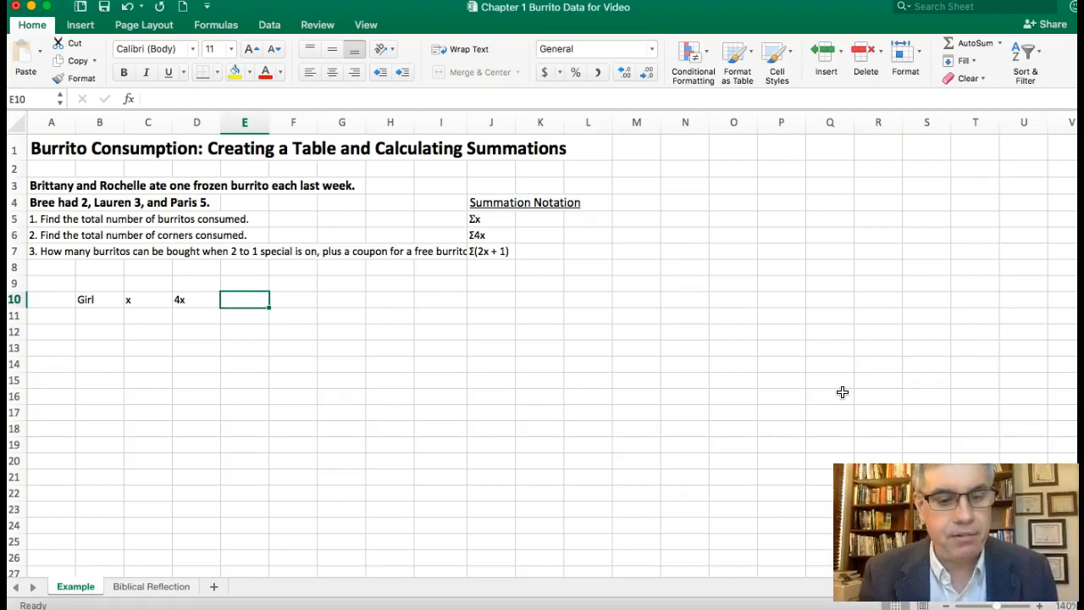
text(2x)
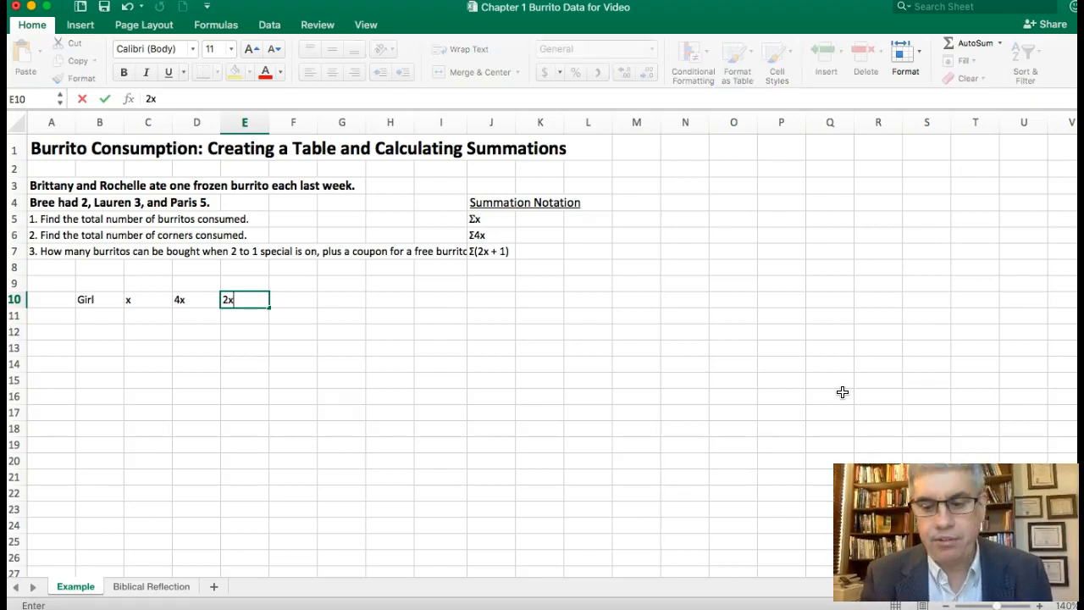
text(+)
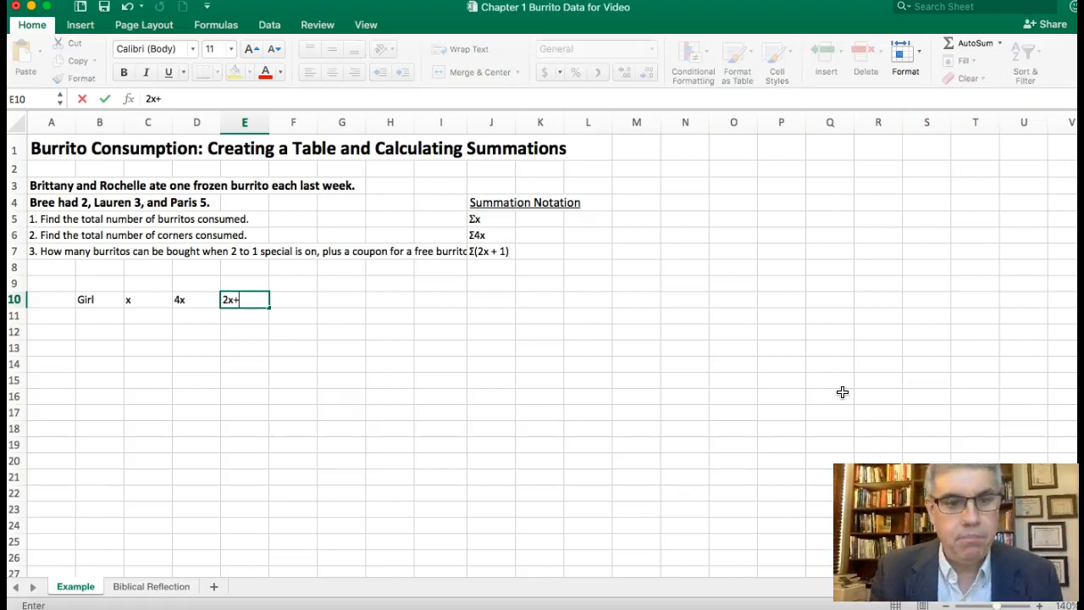
text(1)
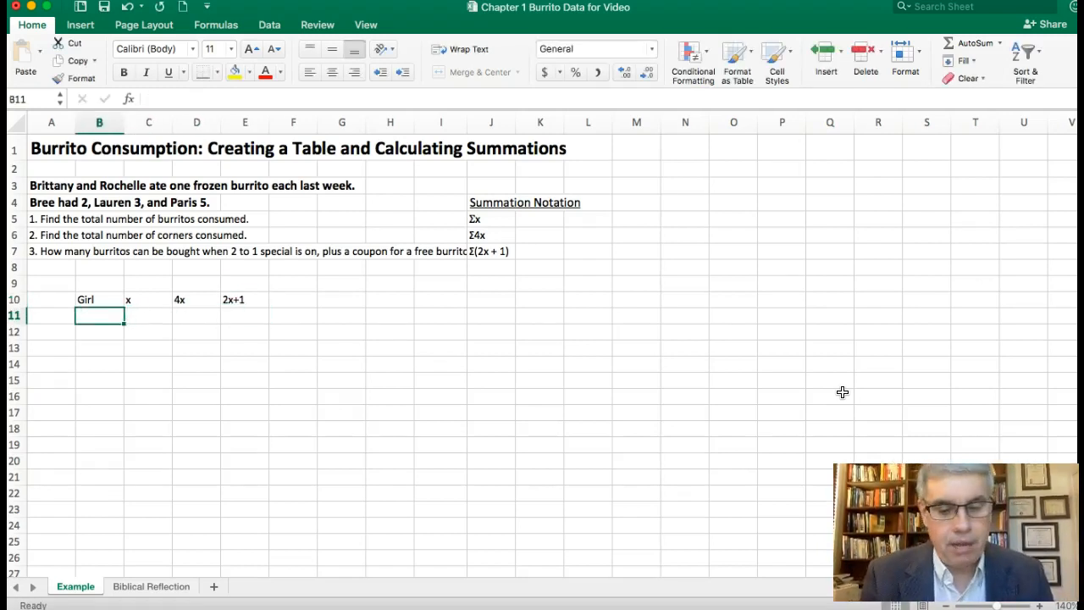
Enter Brittany, Rochelle, Bree, Lauren and Paris into B11:B15 under Girl
text(B)
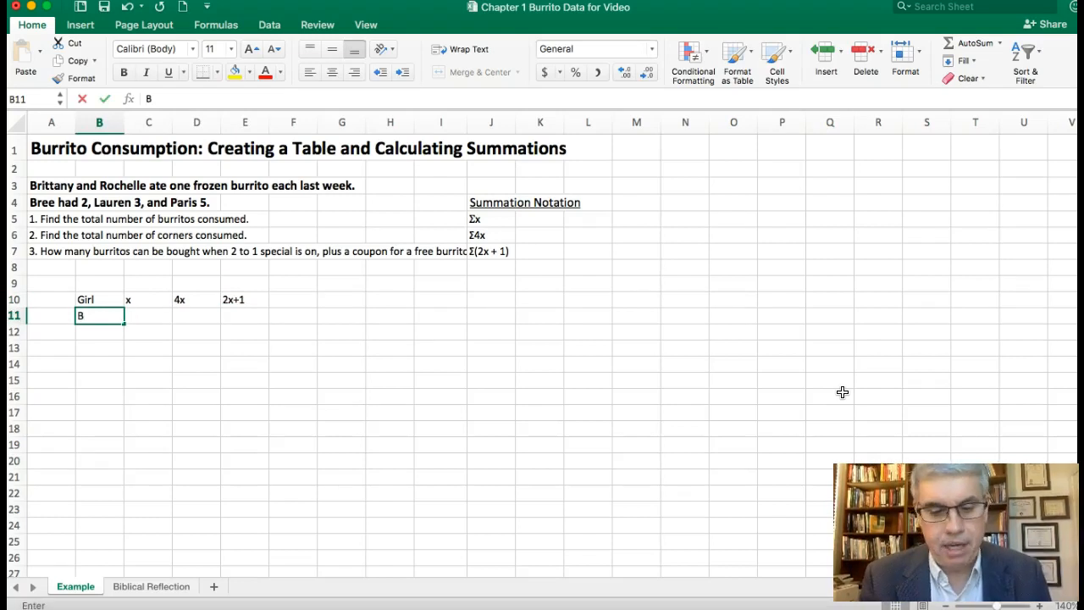
text(rittany)
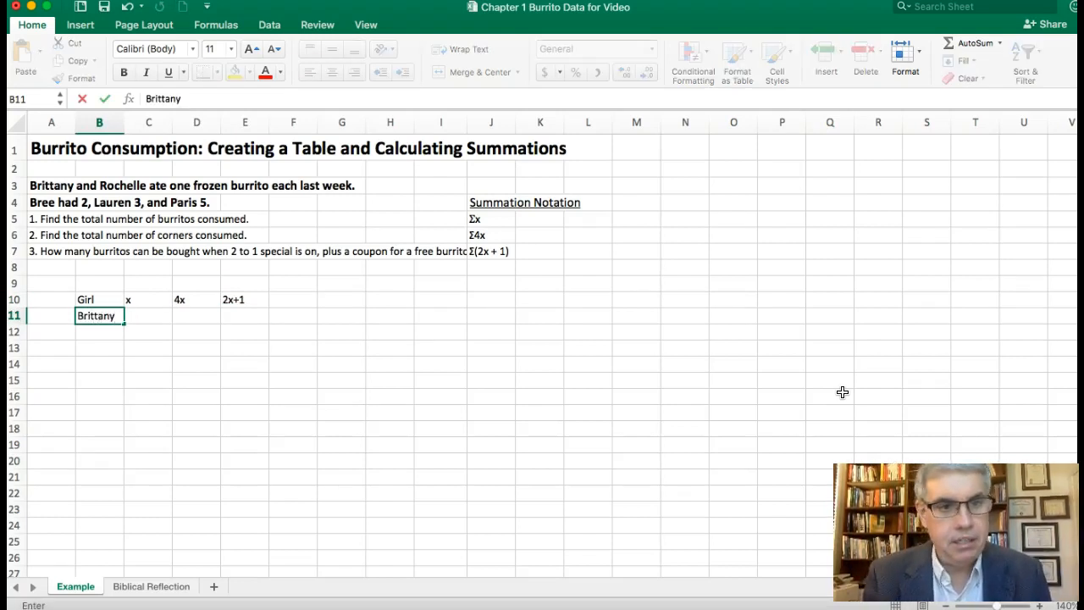
text(R)
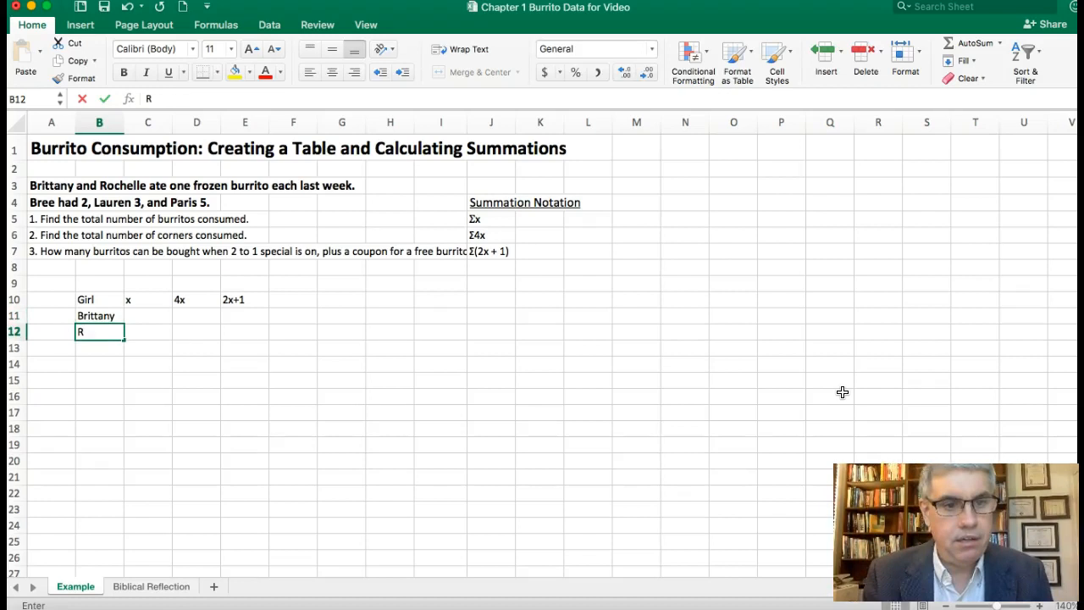
text(ochelle)
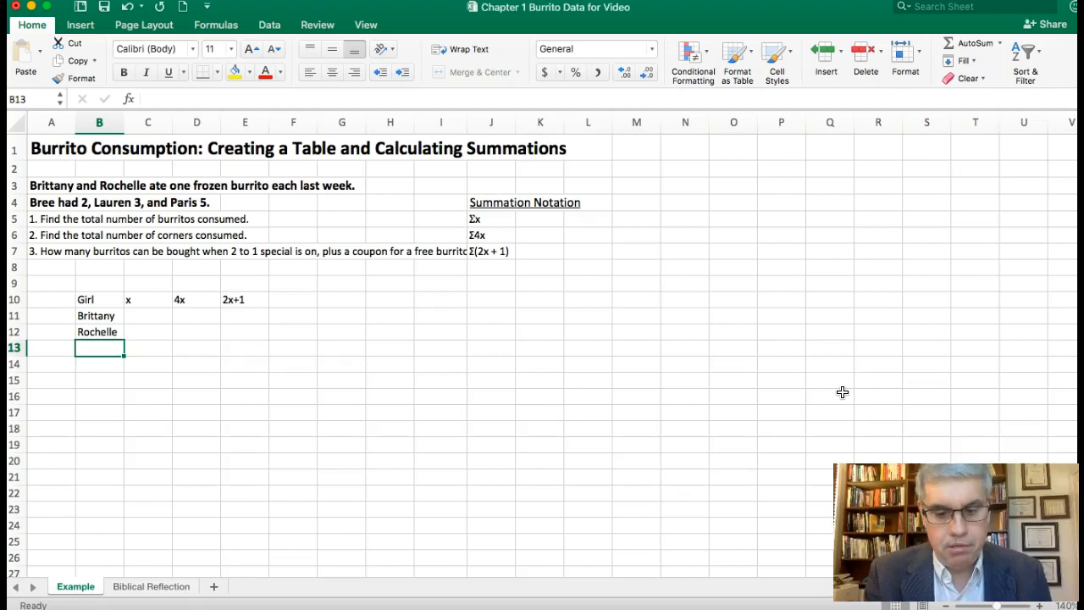
text(Bree)
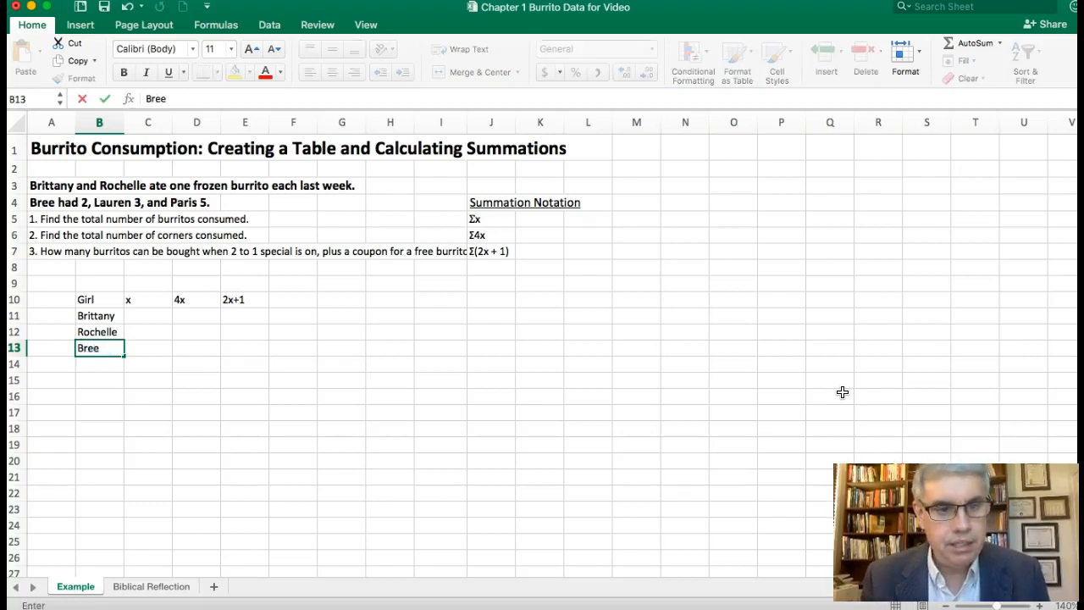
text(L)
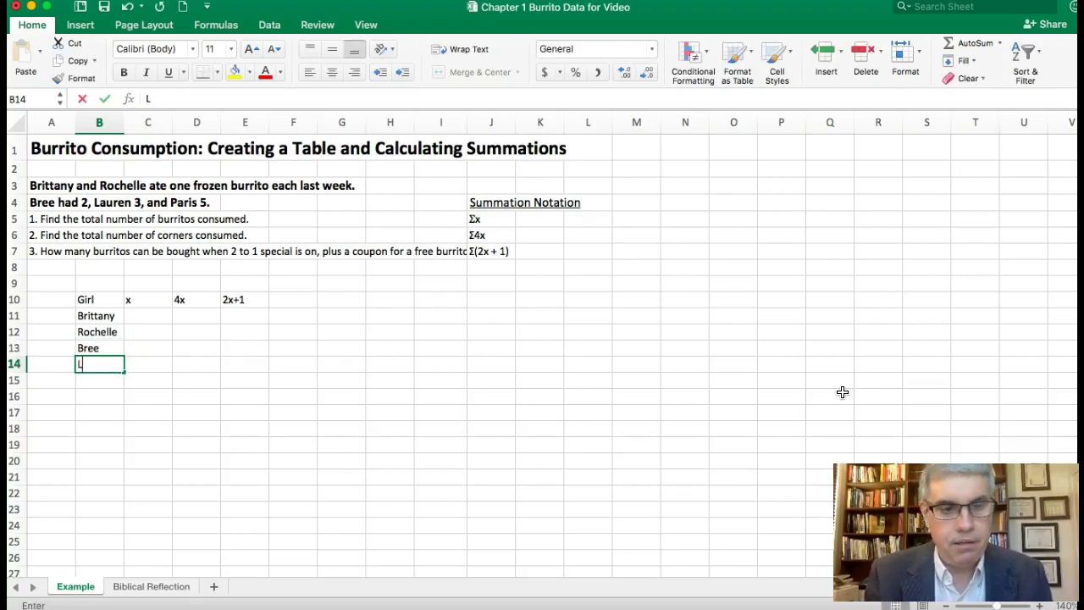
text(auren)
click(100, 379)
text(Pr)
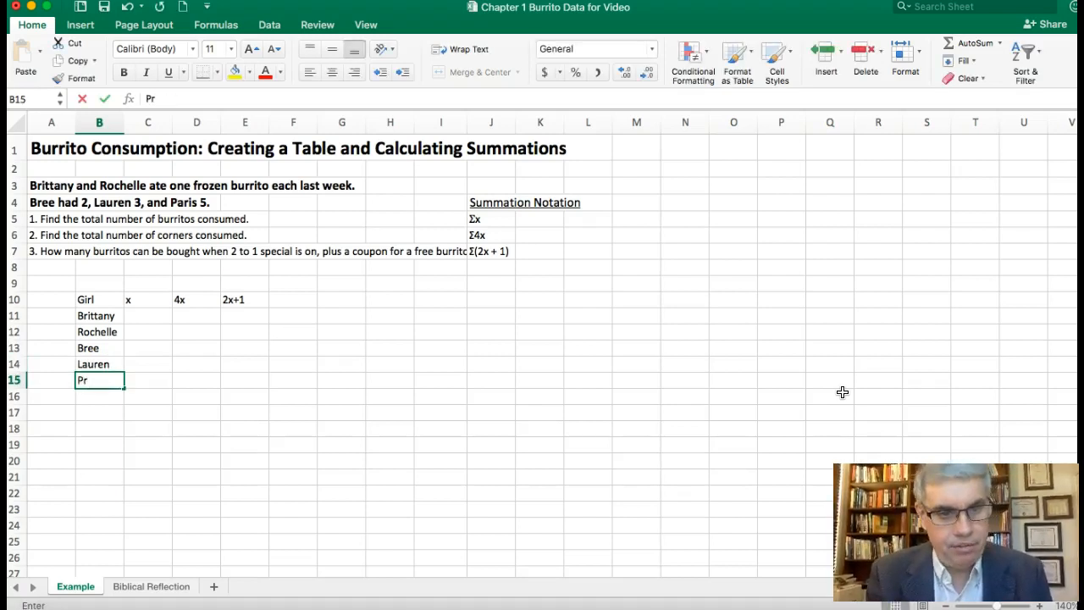
text(aris)
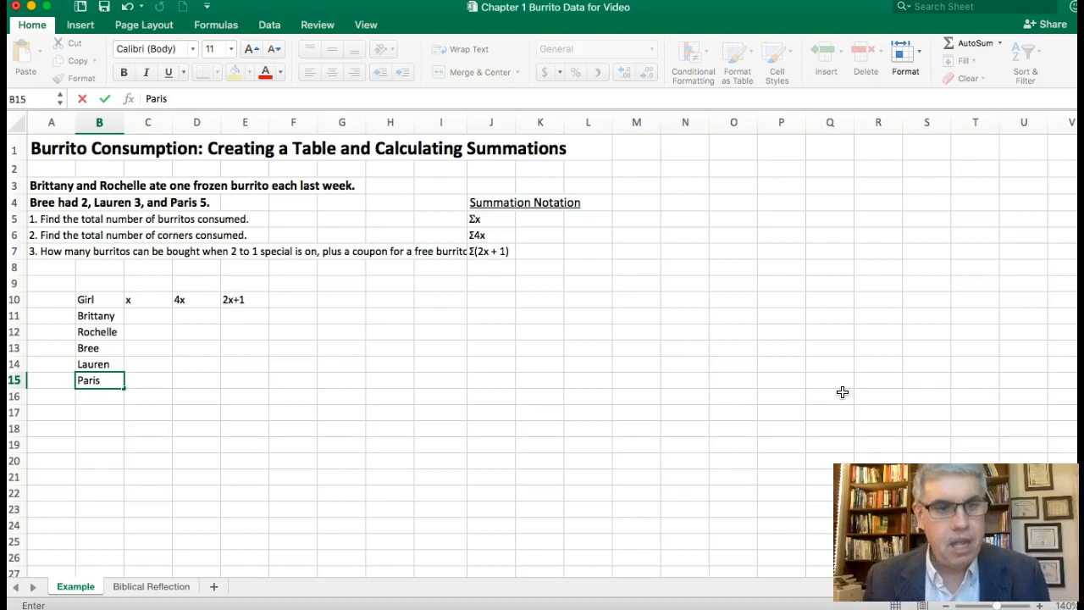
mouse_move(159, 318)
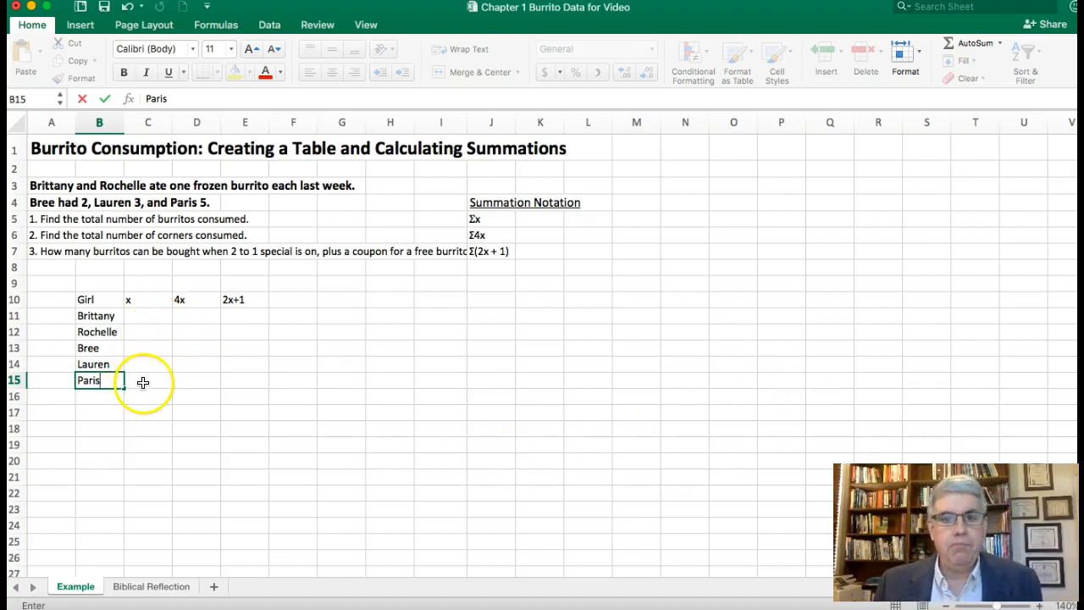
mouse_move(143, 390)
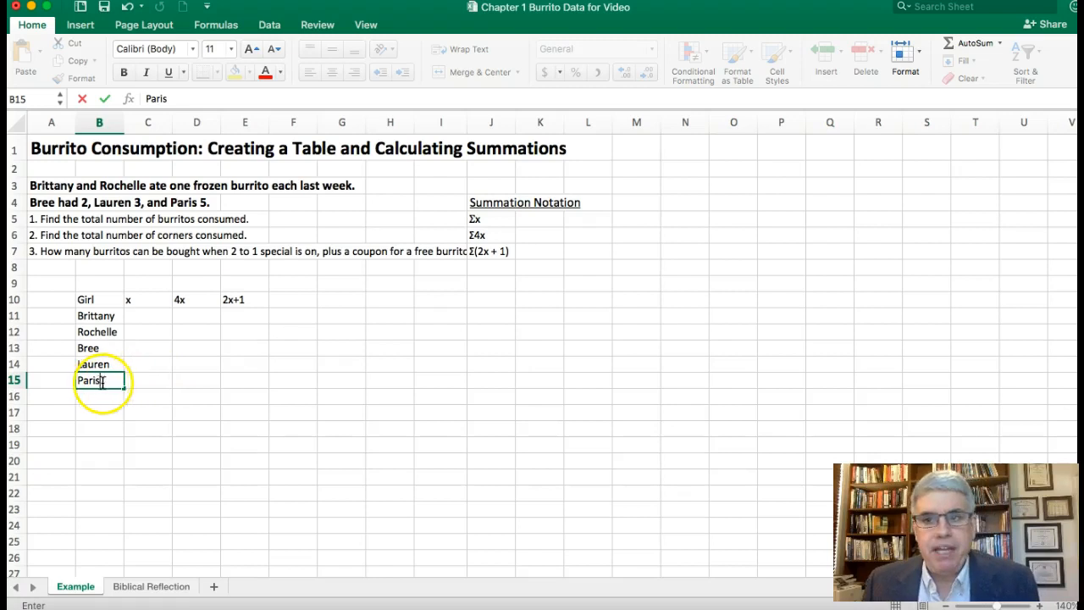
mouse_move(132, 331)
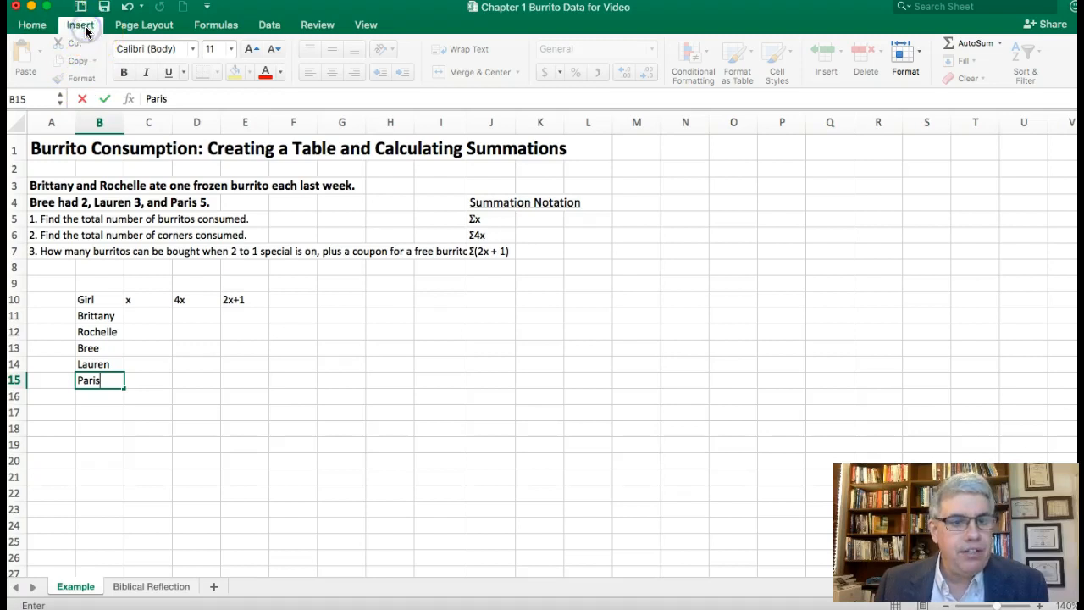
Insert a table over $B$10:$E$15 with 'My table has headers' ticked
click(83, 28)
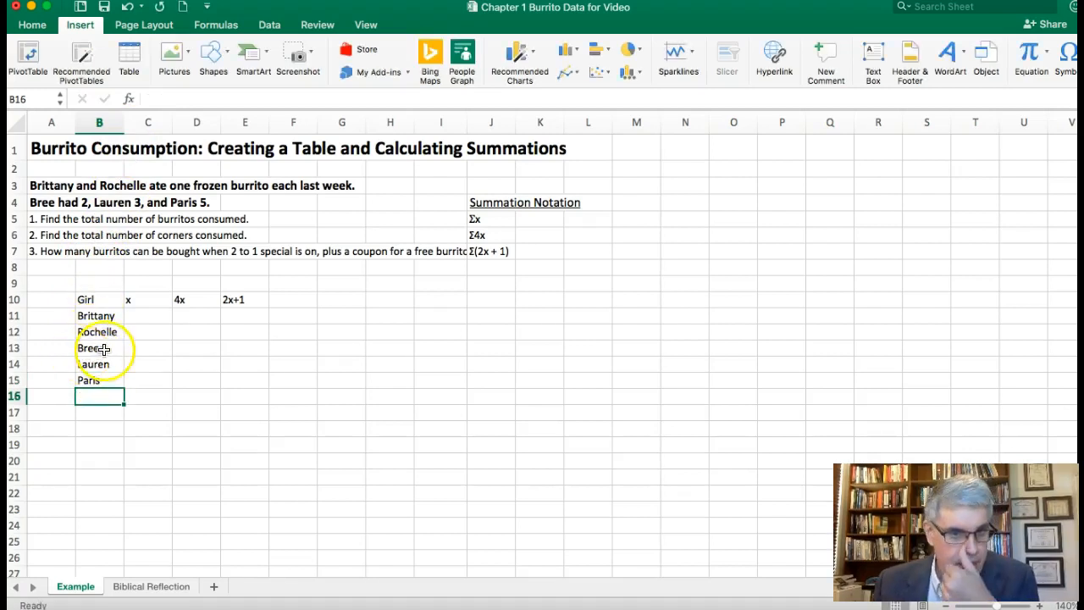
click(98, 330)
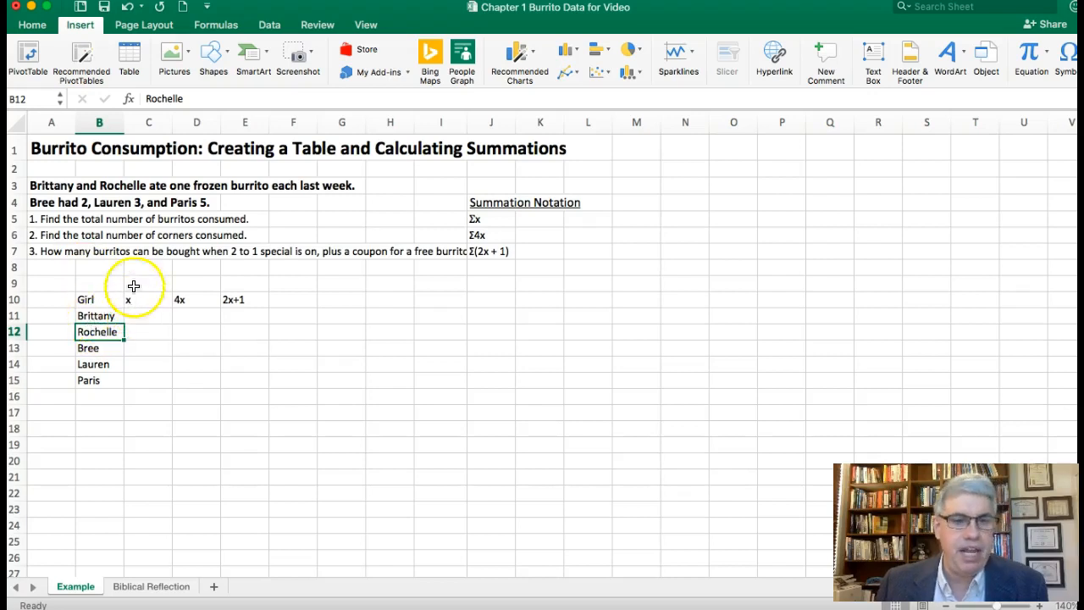
mouse_move(129, 59)
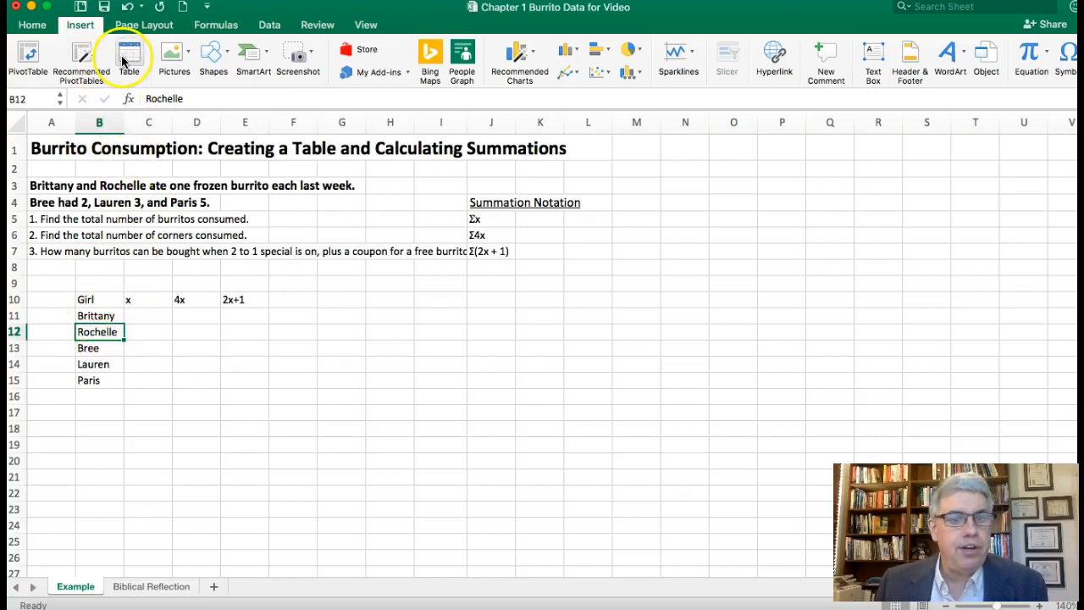
click(129, 54)
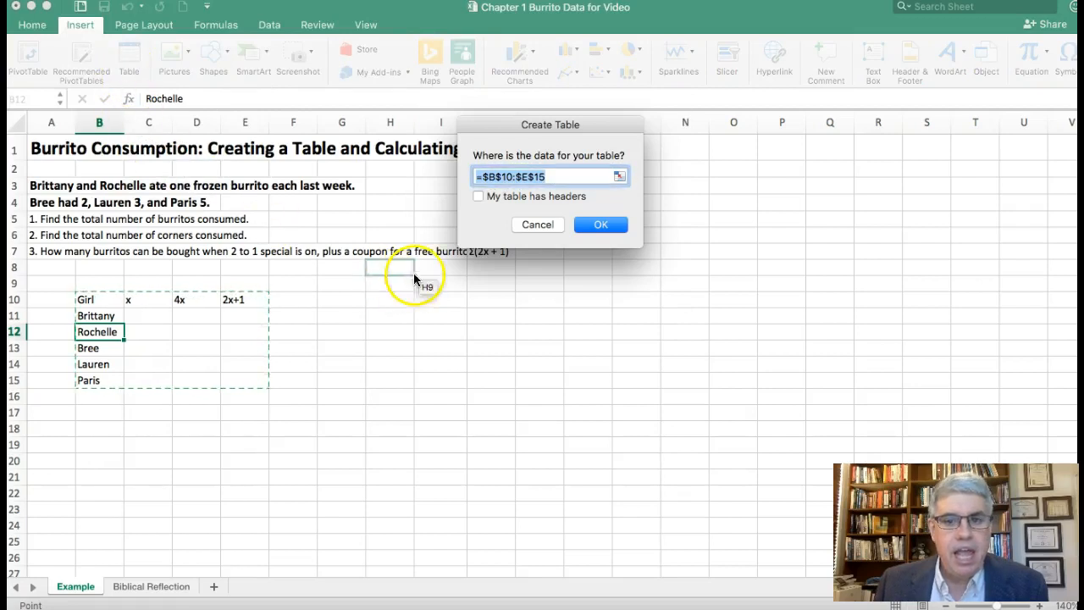
mouse_move(202, 294)
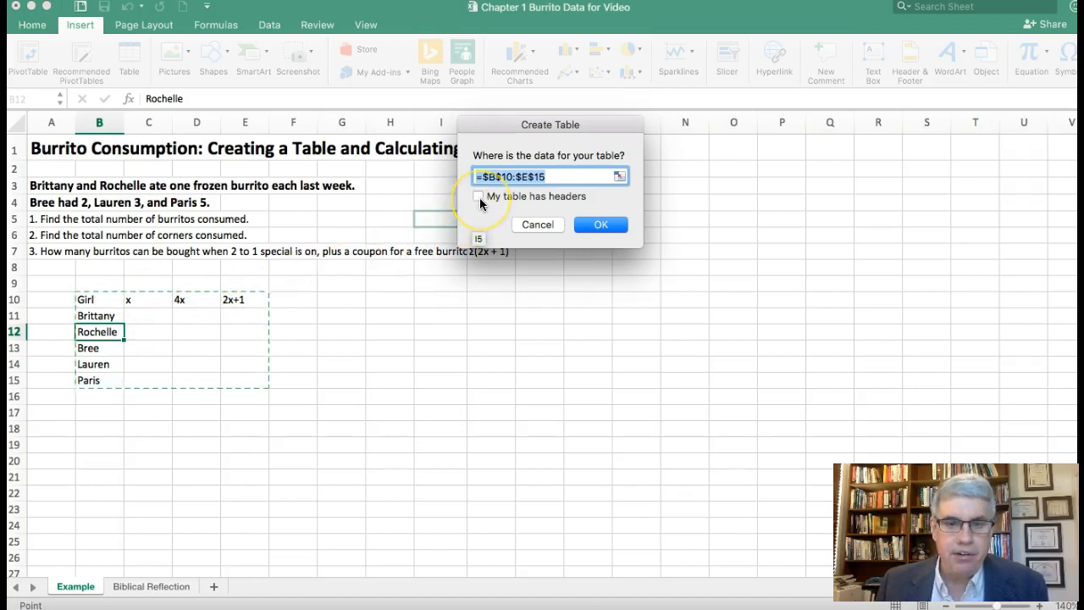
click(478, 197)
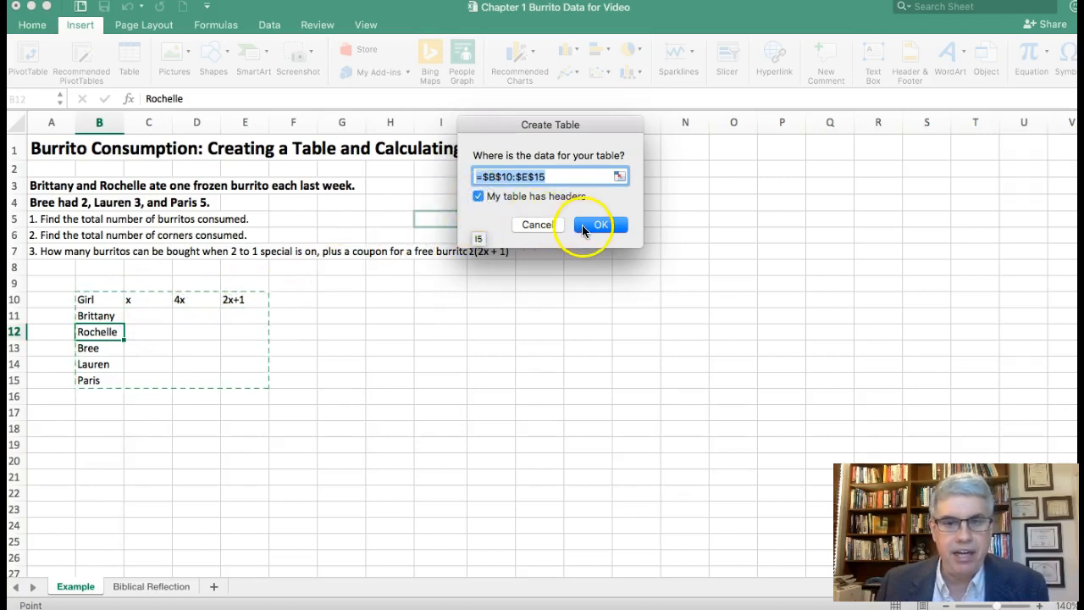
click(599, 224)
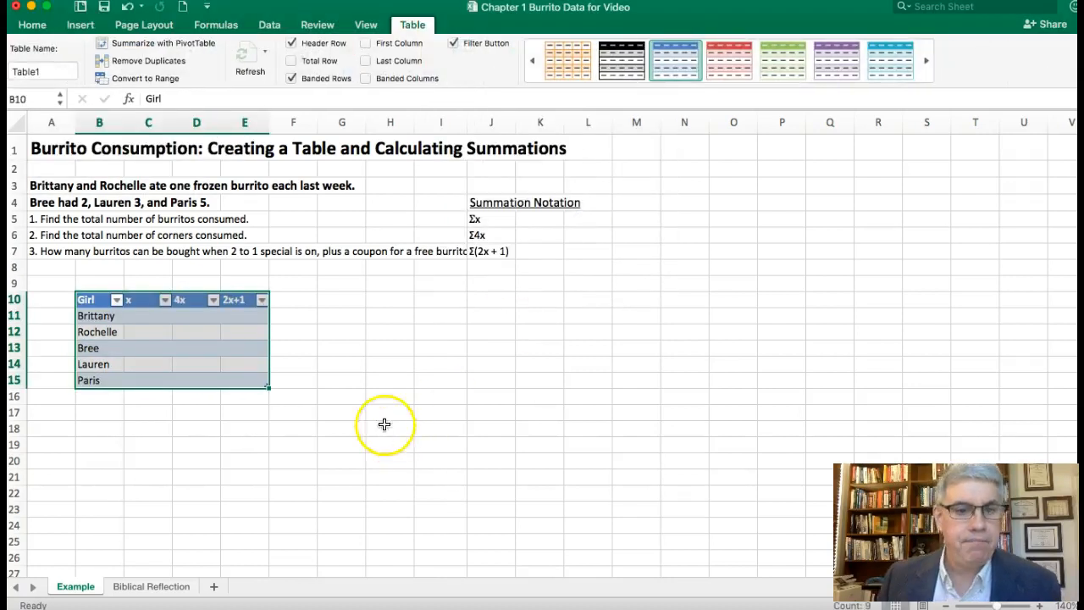
mouse_move(345, 381)
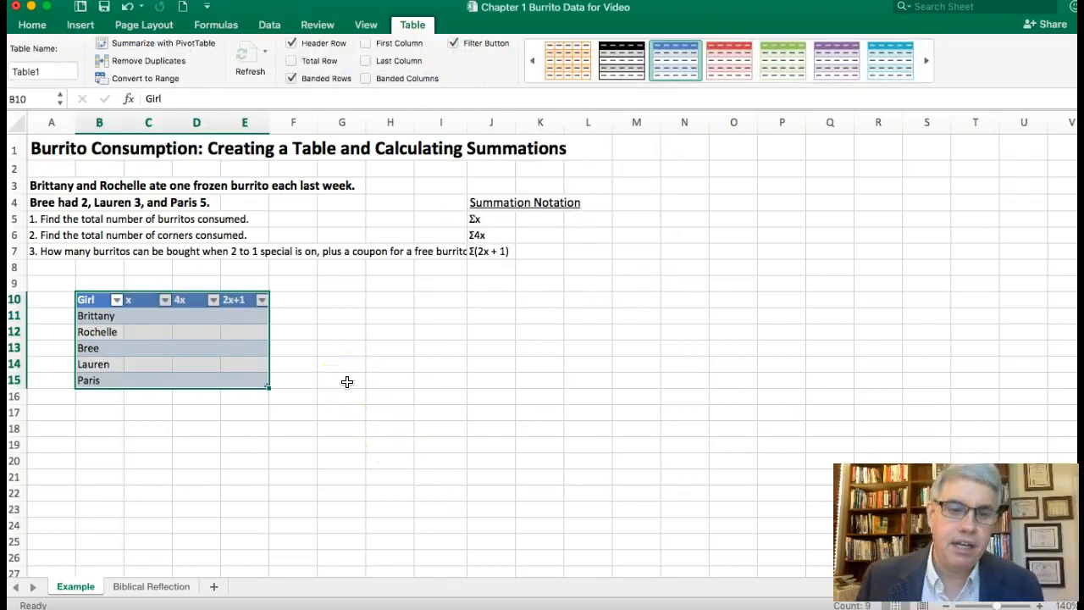
Enter burrito counts 1, 1, 2, 3 and 5 down the x column from C11
click(291, 364)
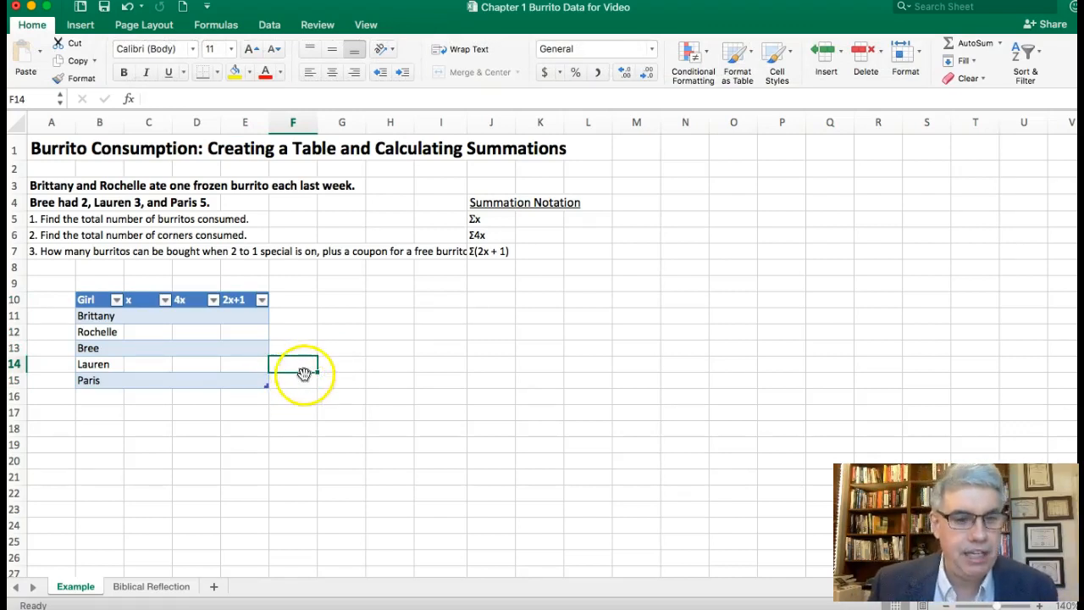
mouse_move(588, 401)
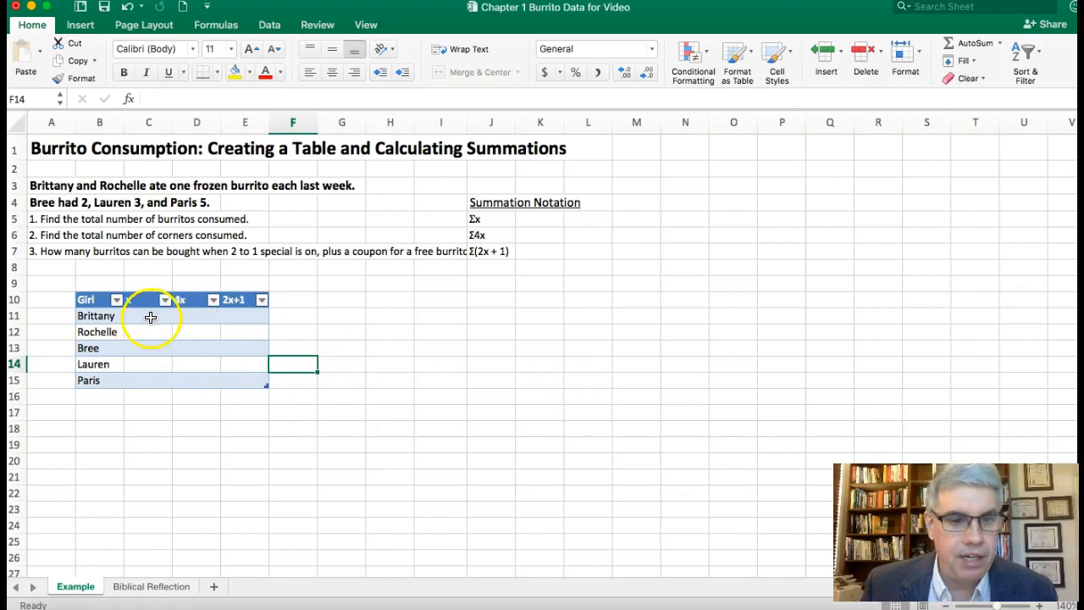
click(149, 316)
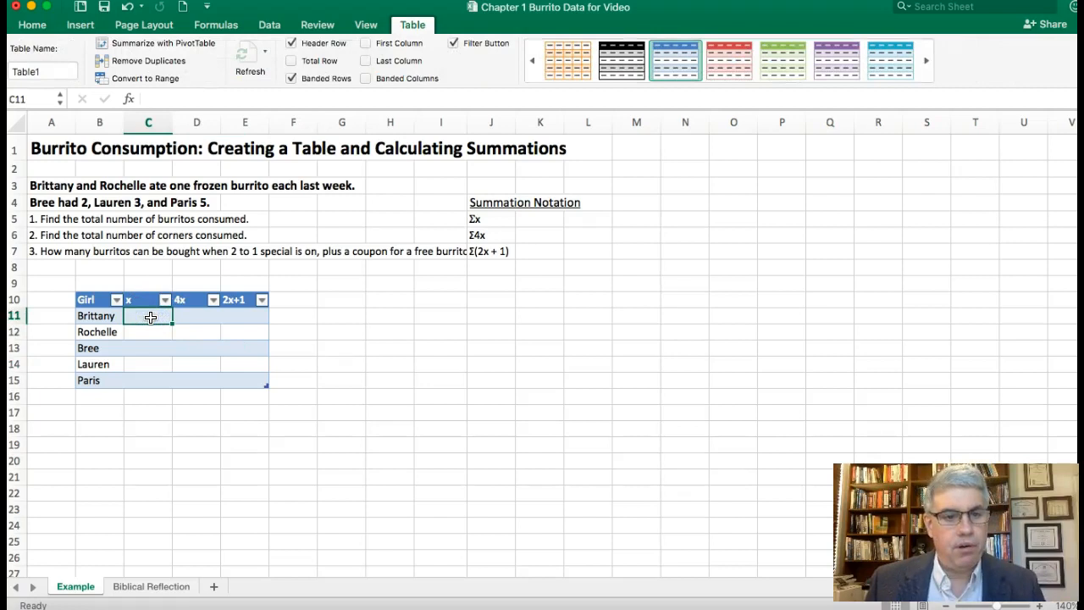
text(1)
click(148, 348)
text(2)
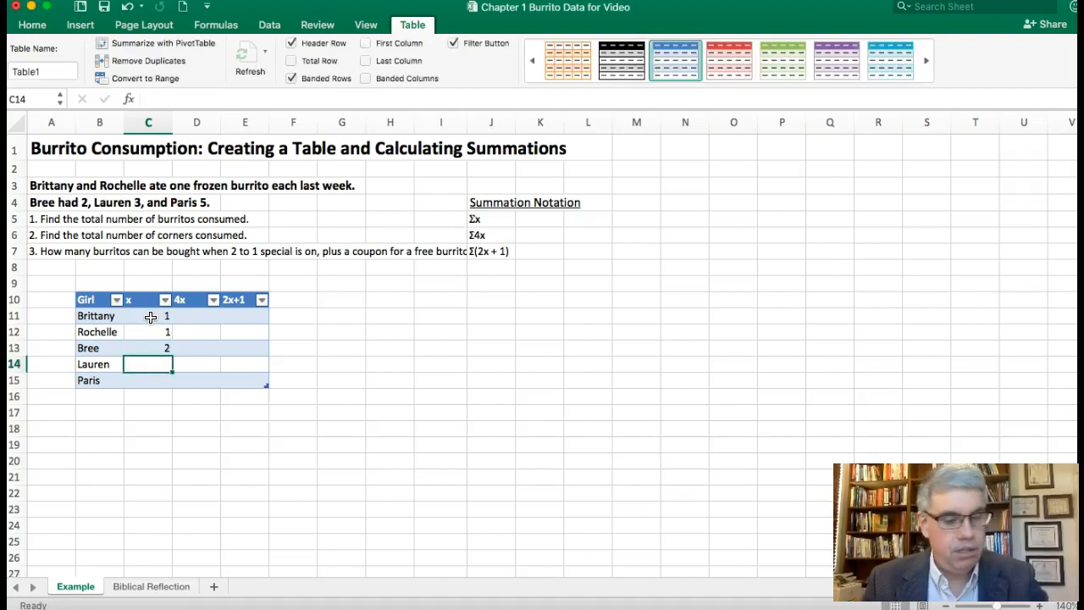
text(3)
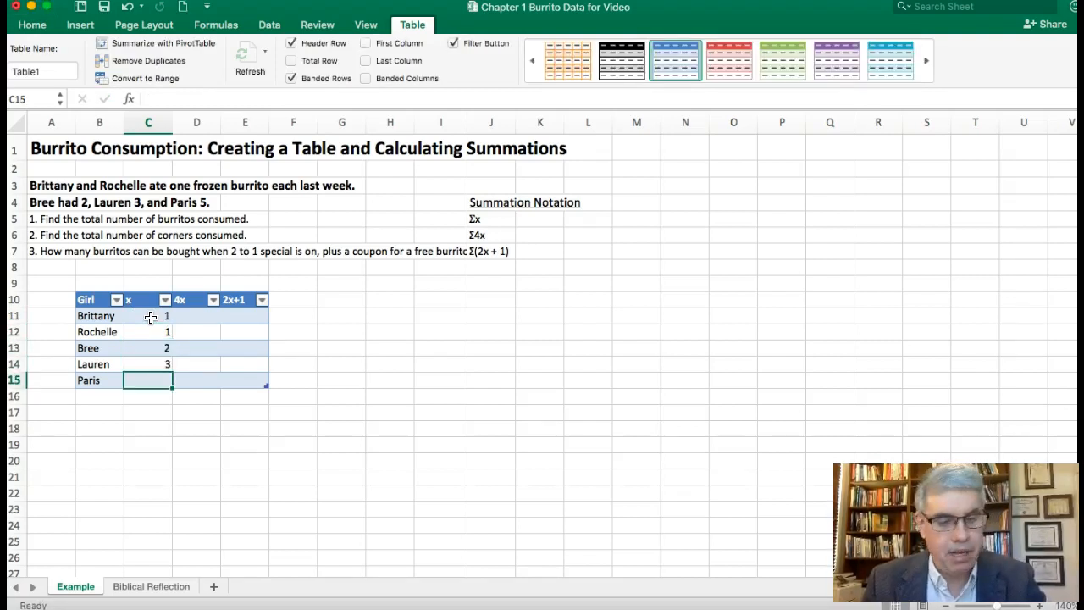
text(4)
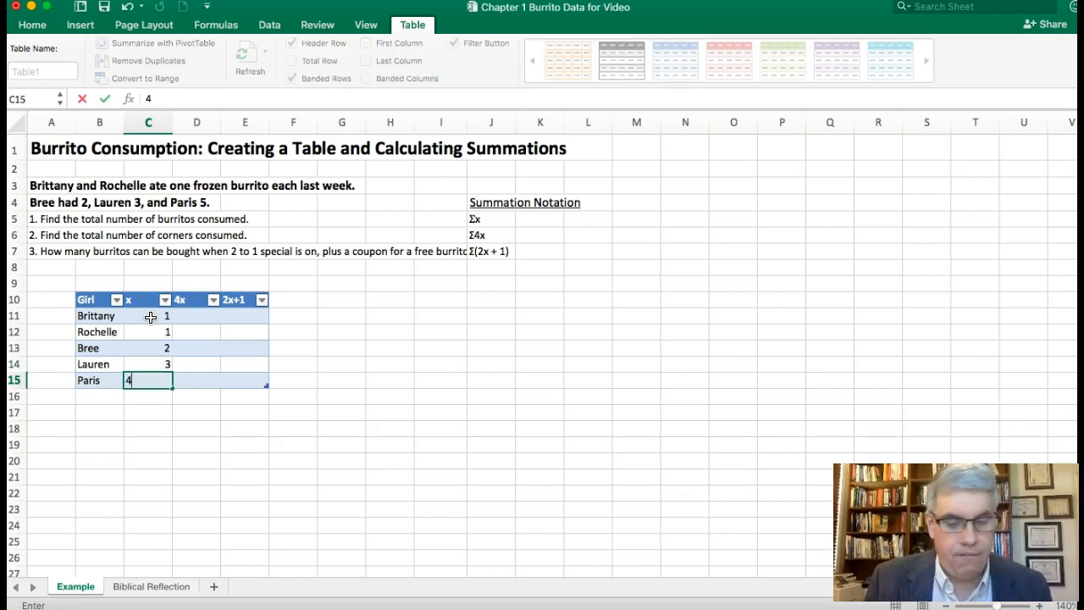
text(5)
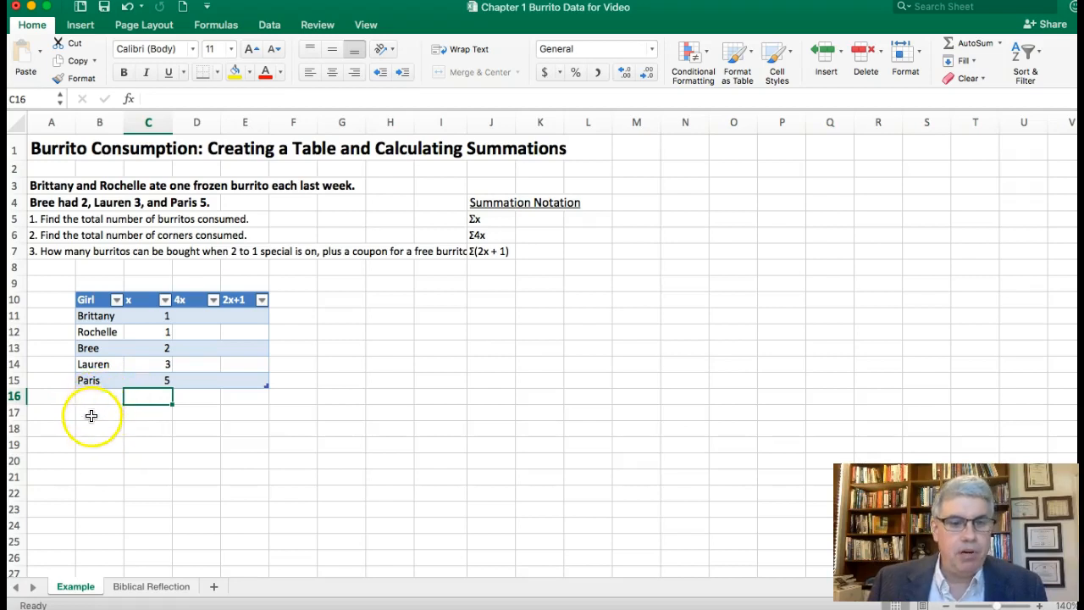
mouse_move(88, 400)
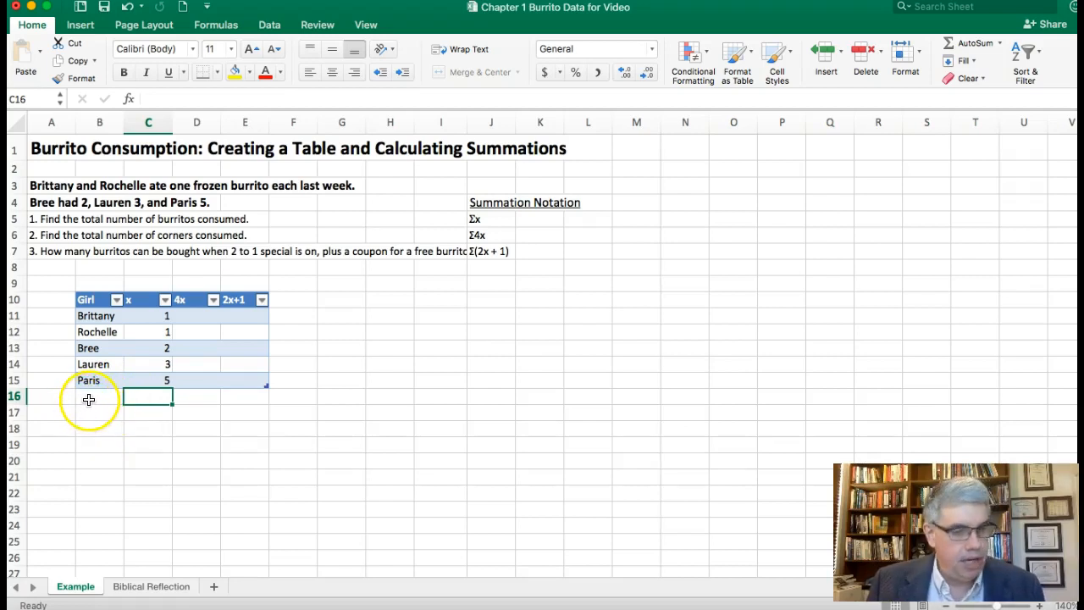
Label B16 Total below Paris and select the x total cell C16
click(99, 396)
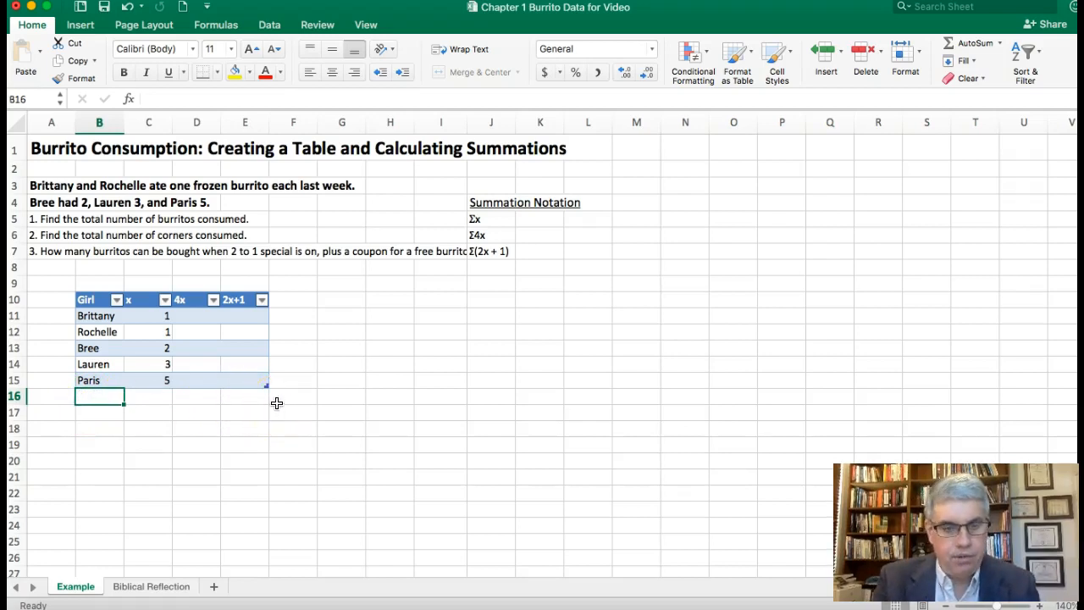
text(Total)
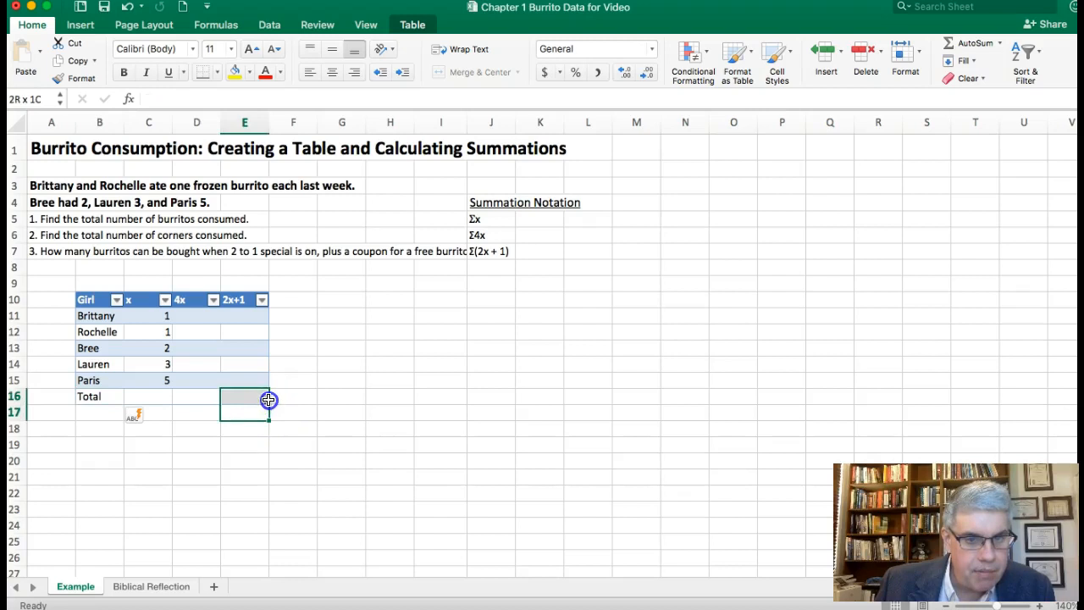
click(244, 411)
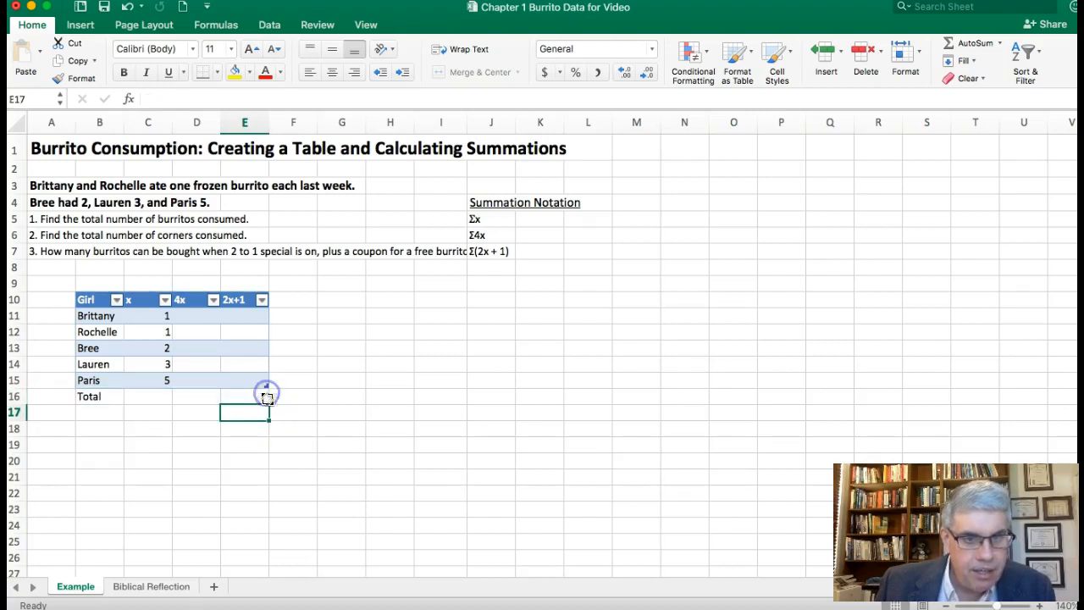
click(149, 406)
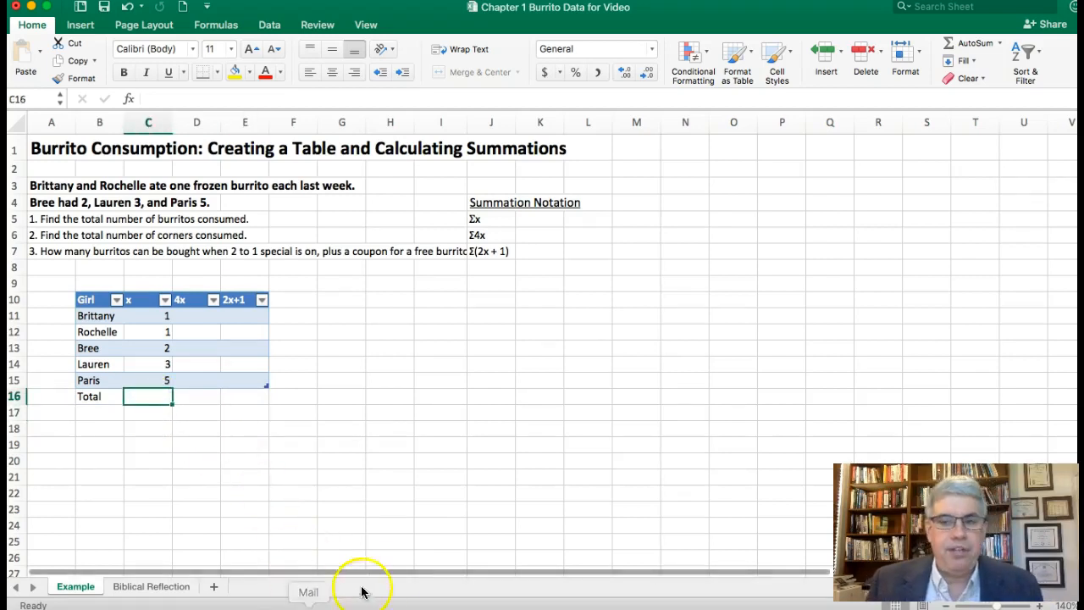
mouse_move(275, 555)
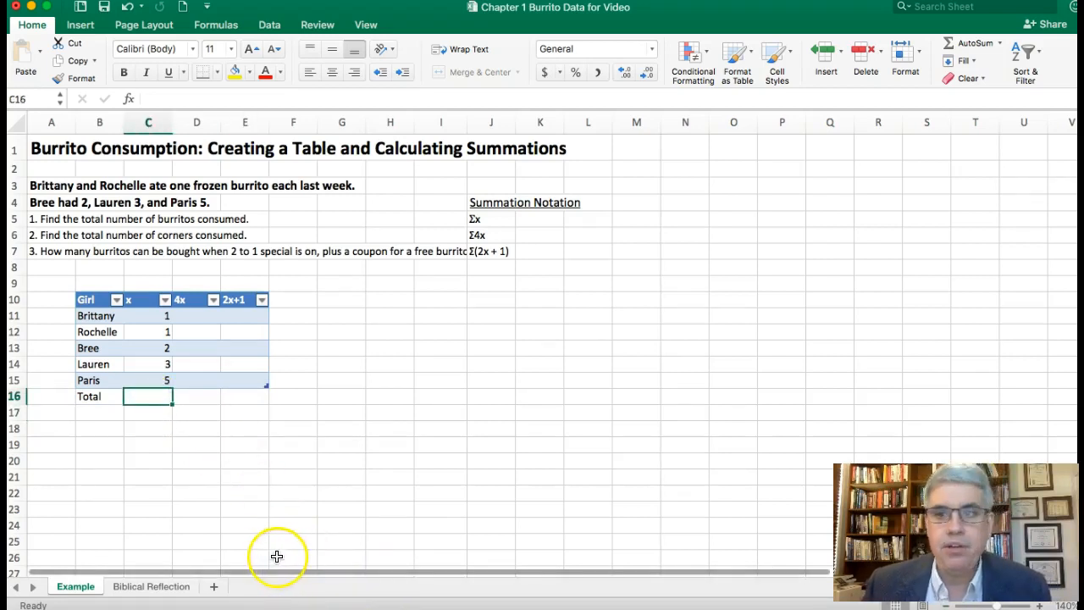
mouse_move(142, 403)
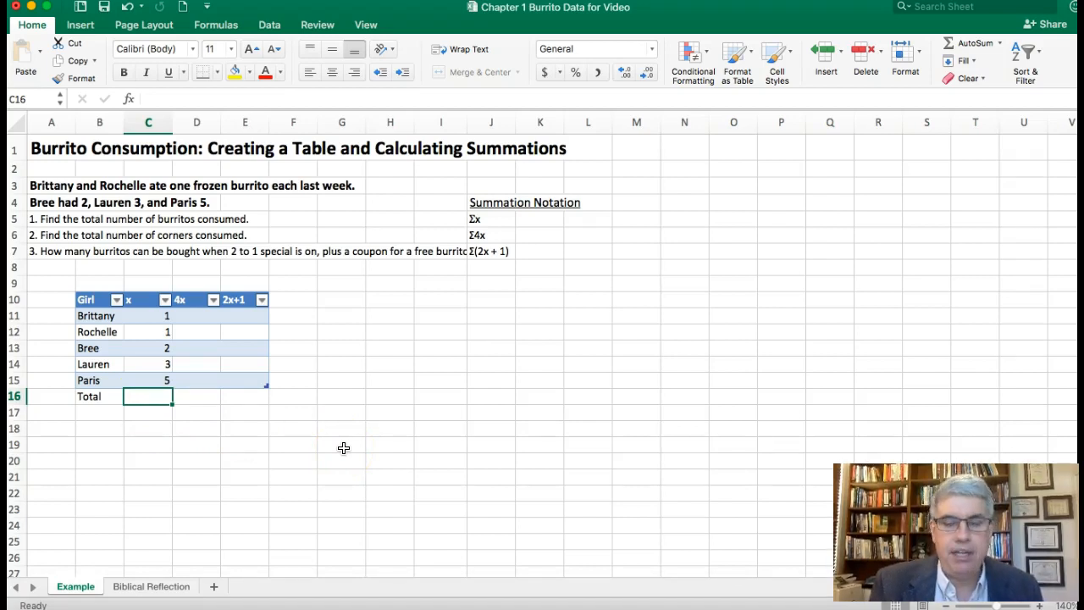
Enter =sum(c11:c15) in C16 to total the x column to 12
text(=)
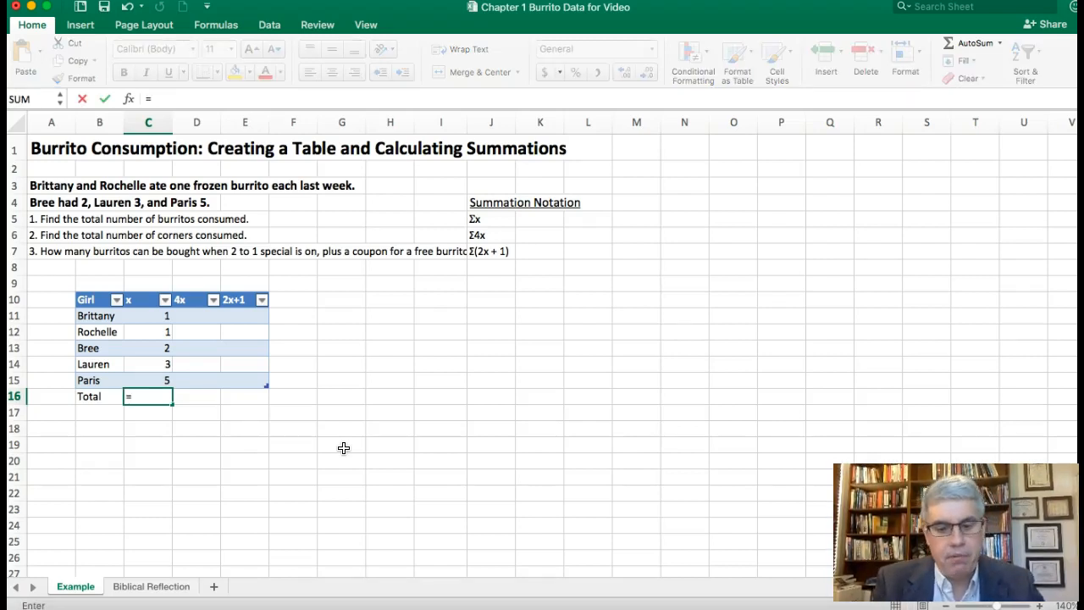
text(sum)
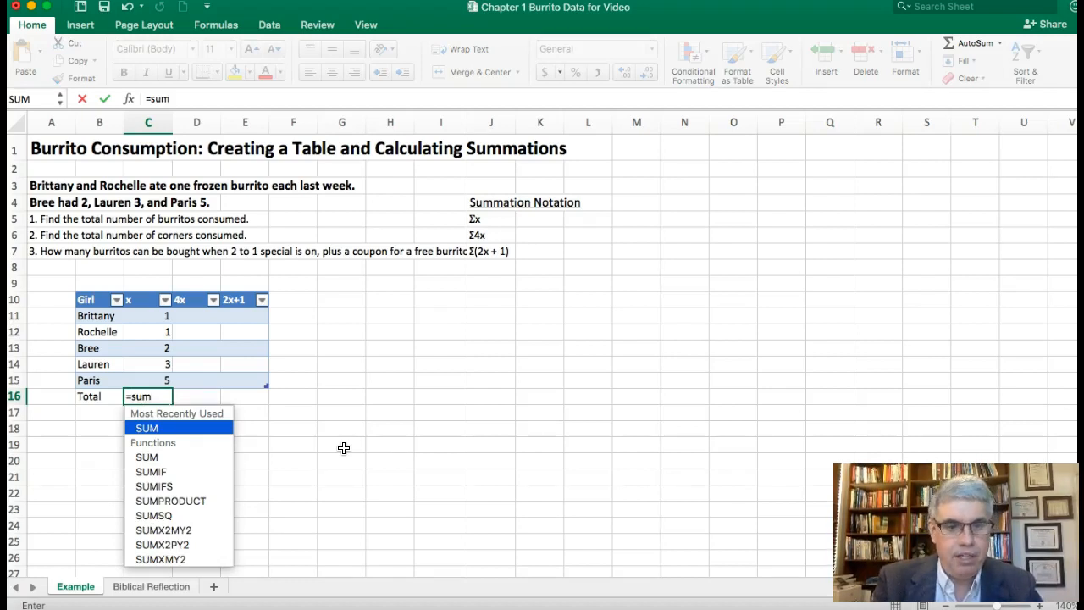
text(()
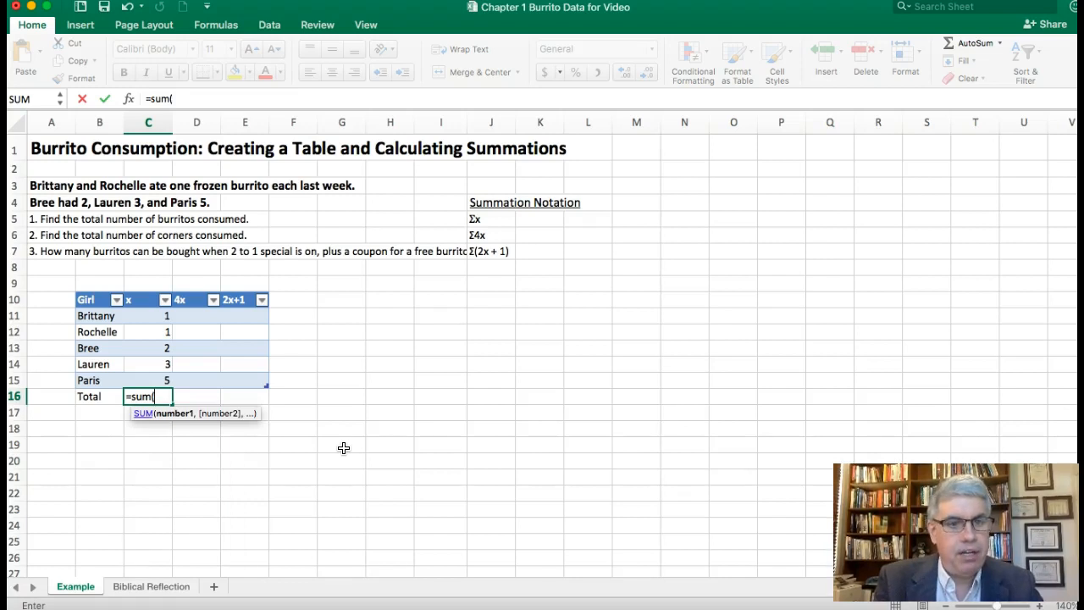
click(149, 317)
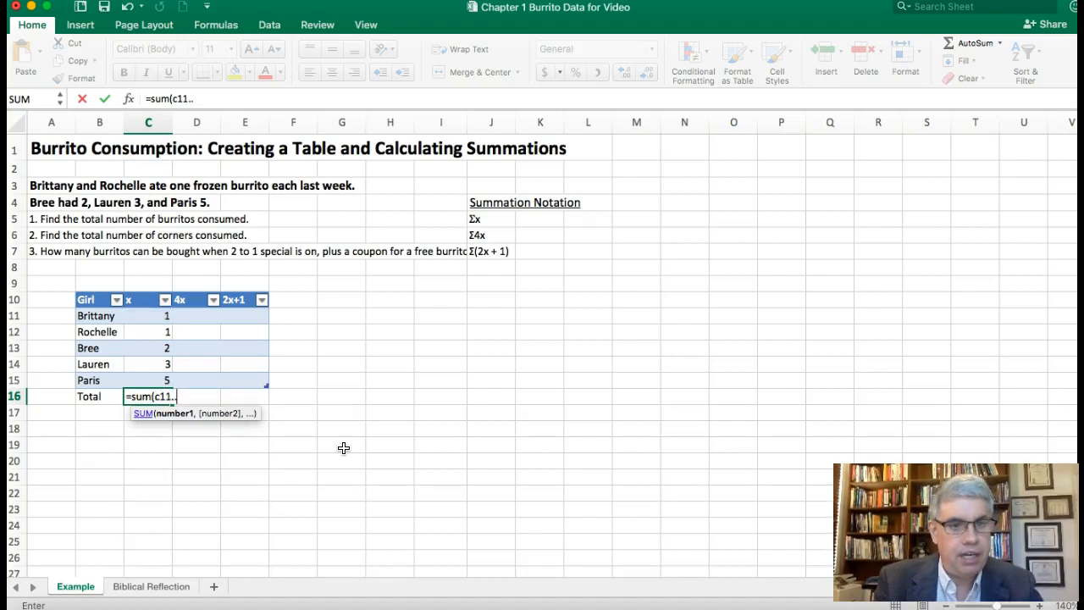
text(c15))
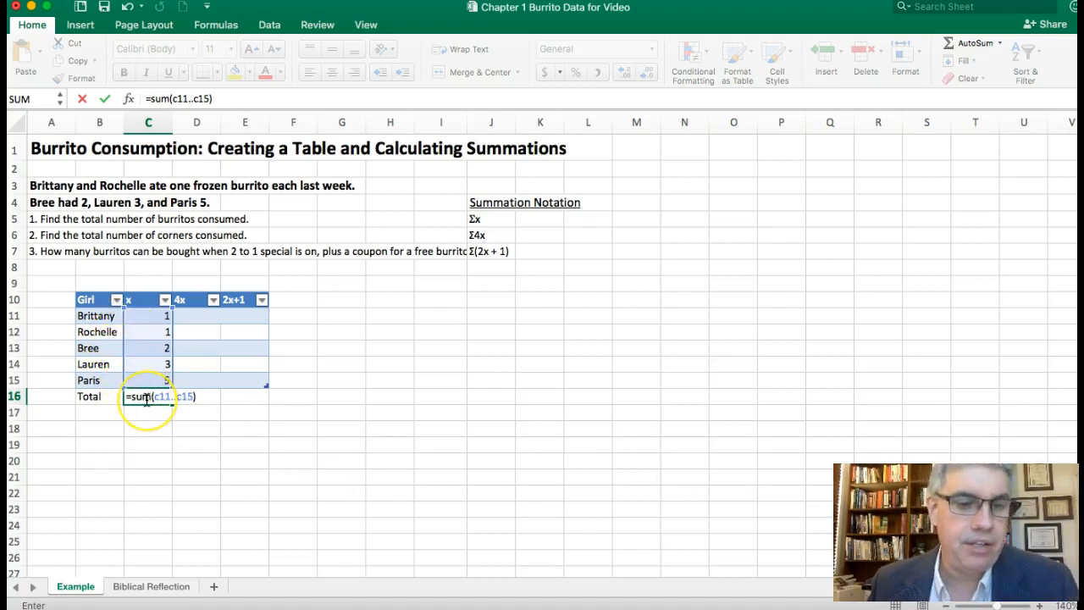
mouse_move(161, 345)
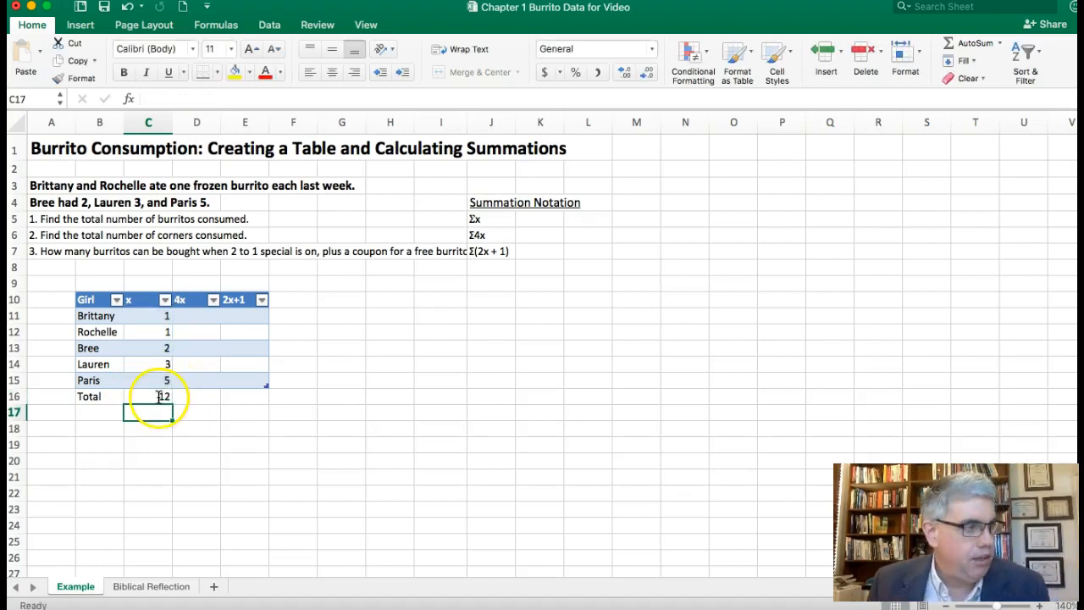
click(149, 396)
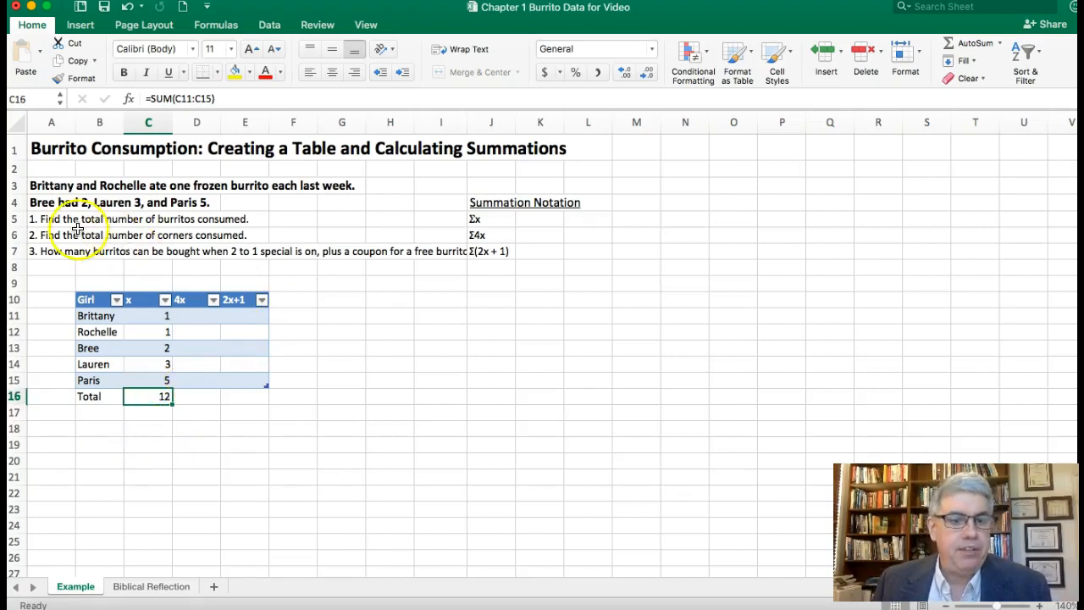
mouse_move(240, 220)
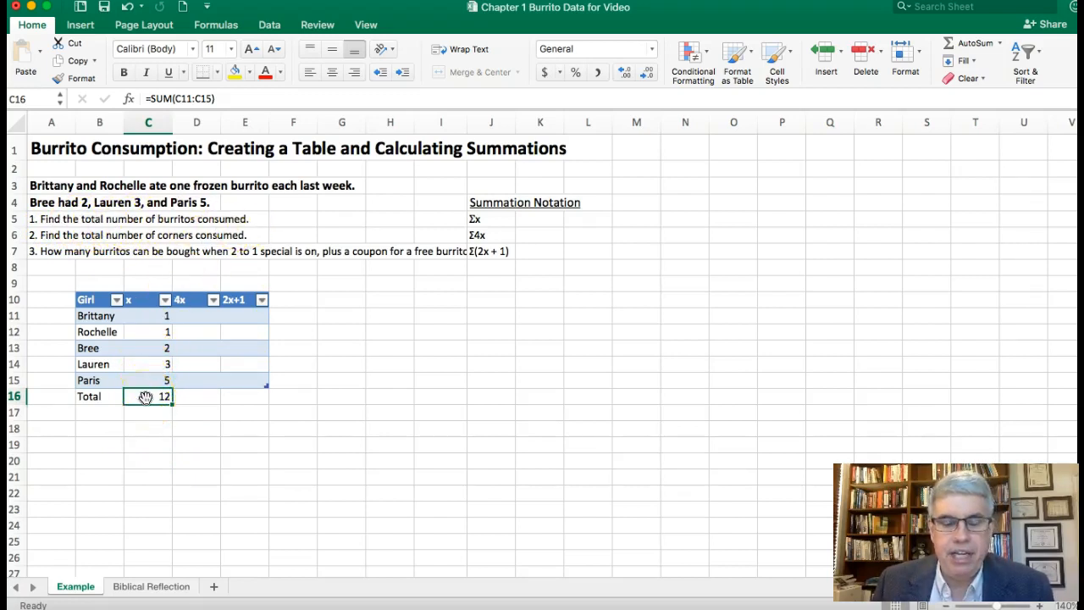
mouse_move(149, 322)
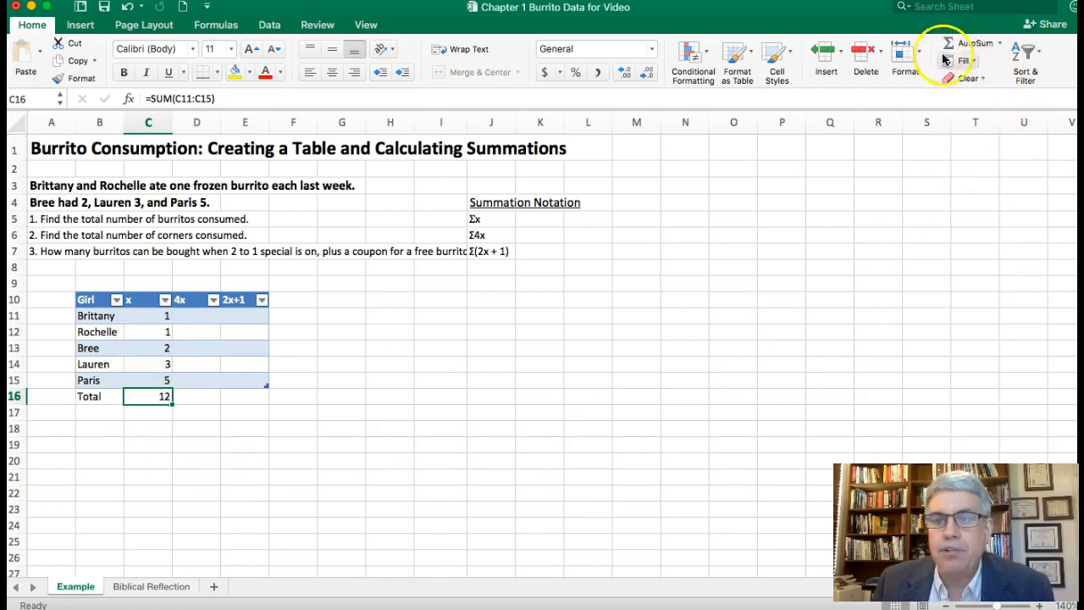
mouse_move(171, 423)
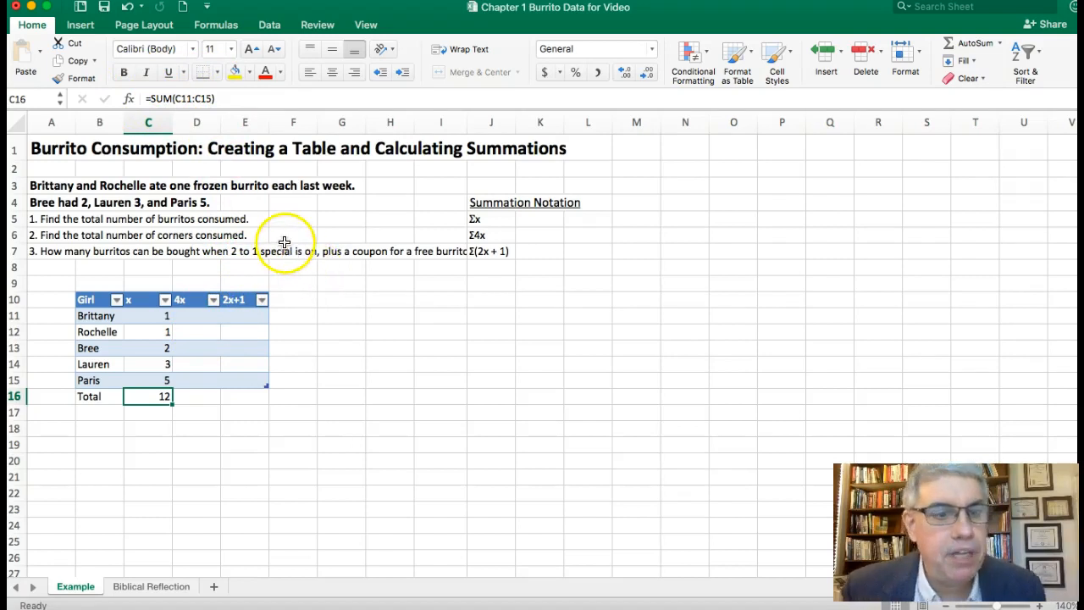
mouse_move(281, 237)
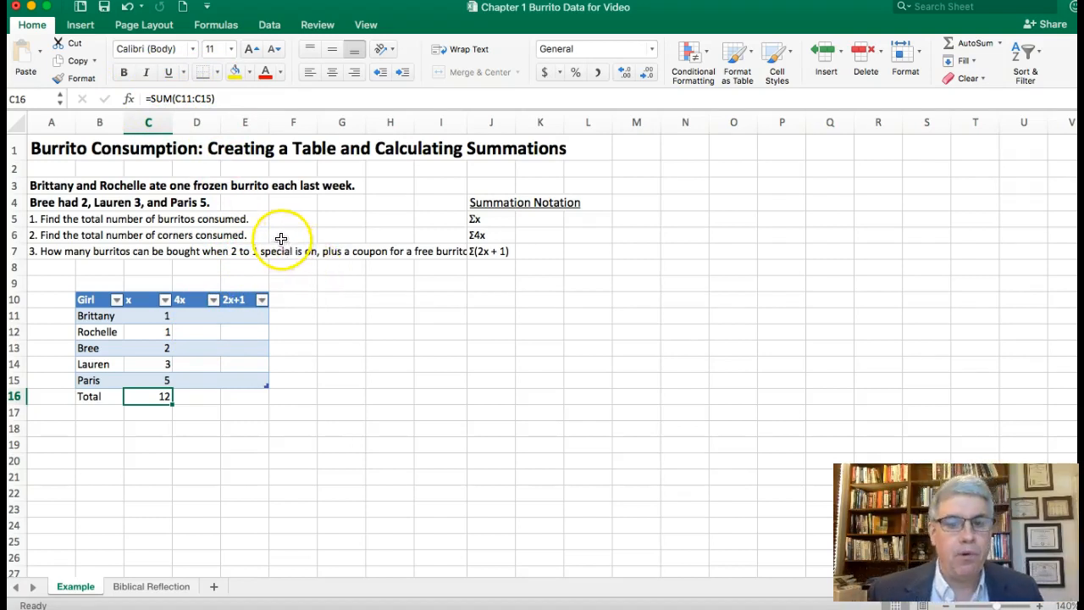
mouse_move(376, 217)
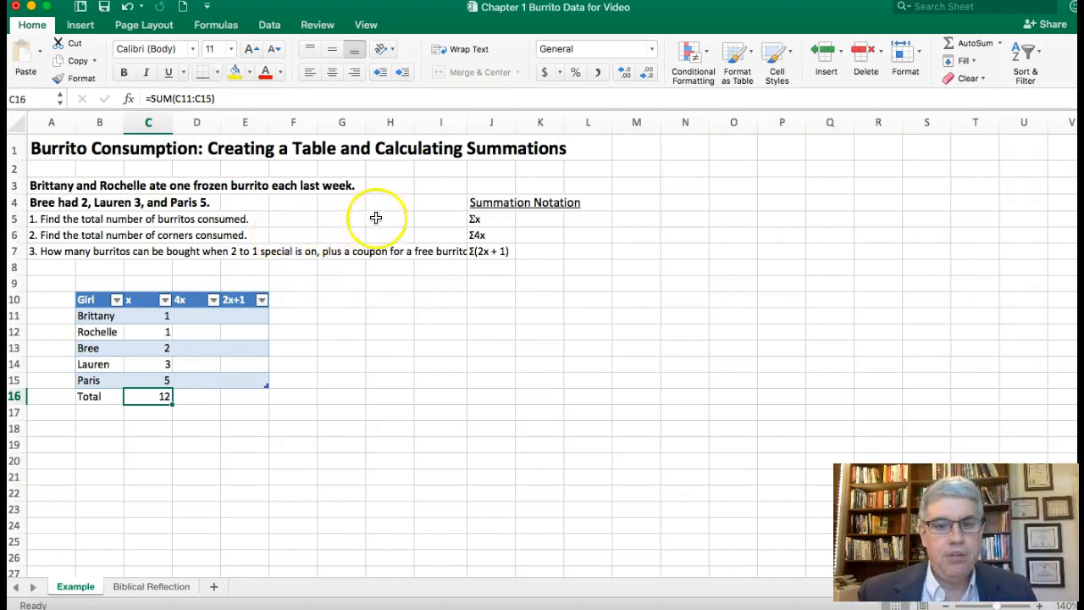
mouse_move(469, 243)
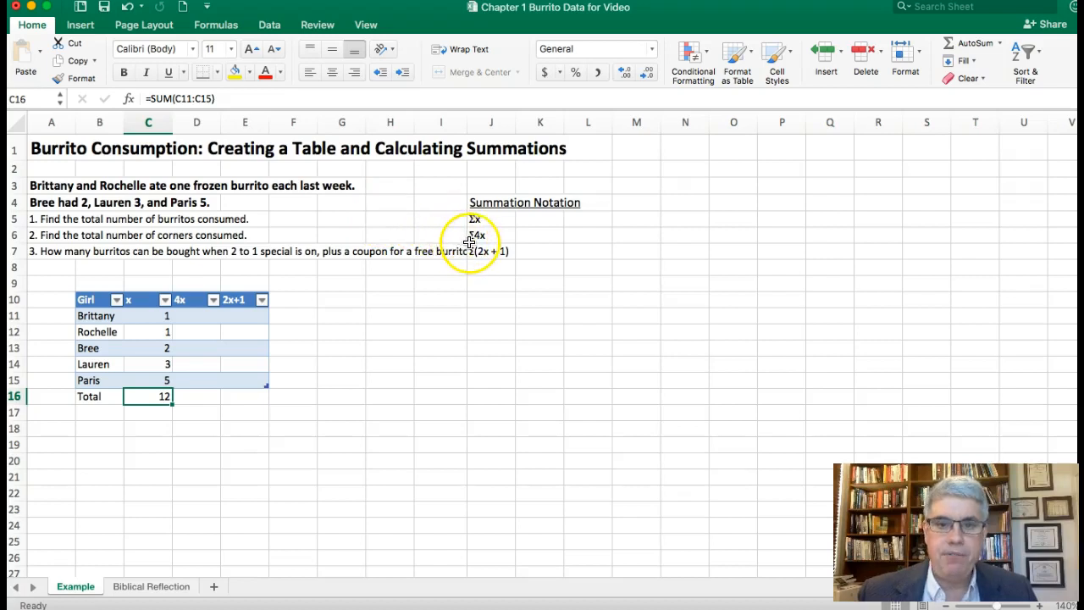
mouse_move(461, 237)
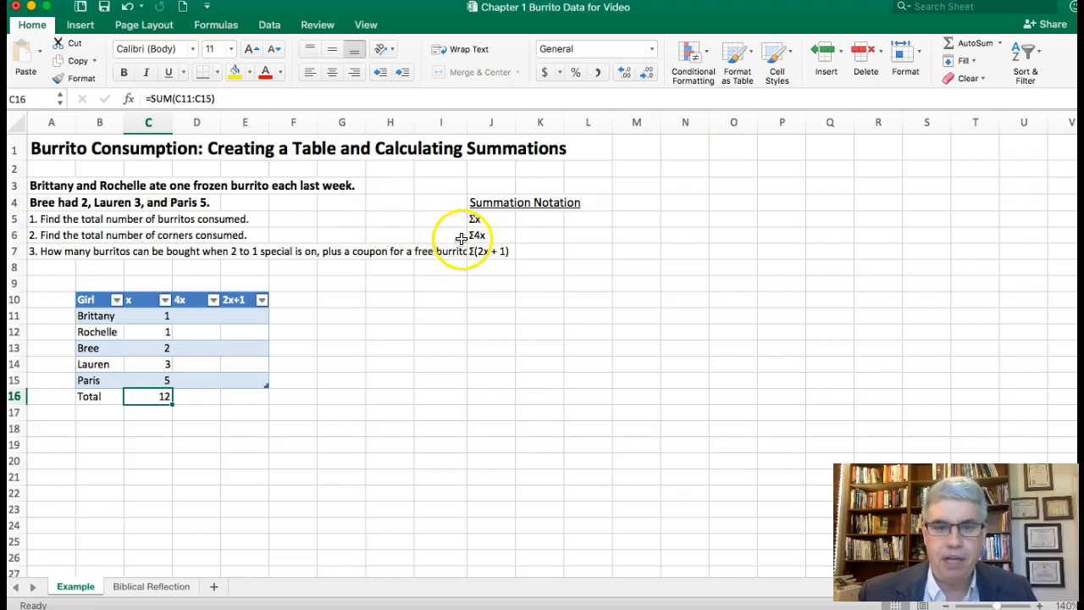
mouse_move(476, 241)
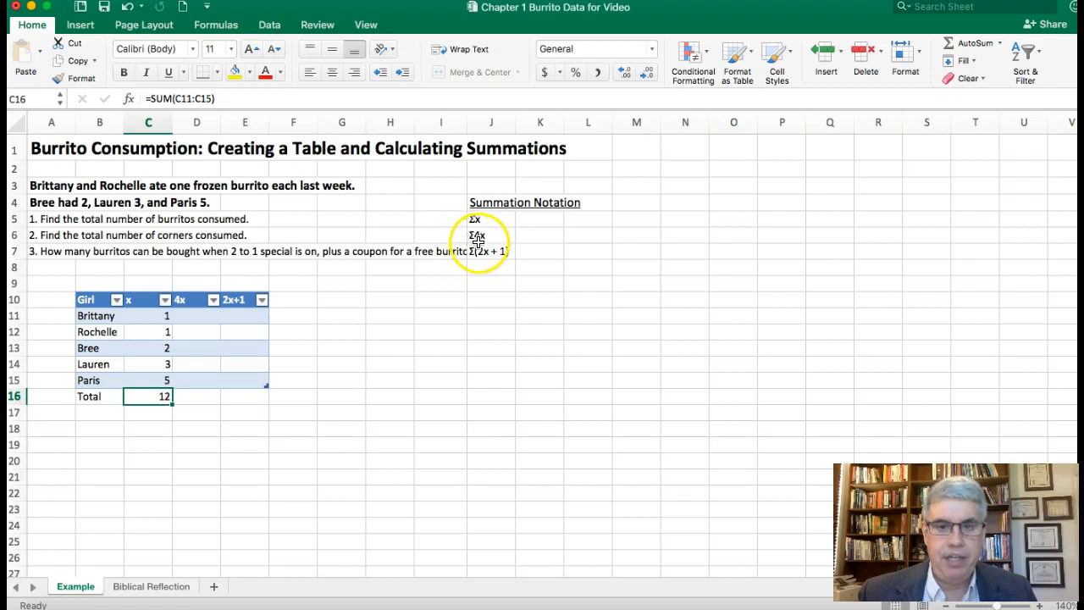
mouse_move(199, 312)
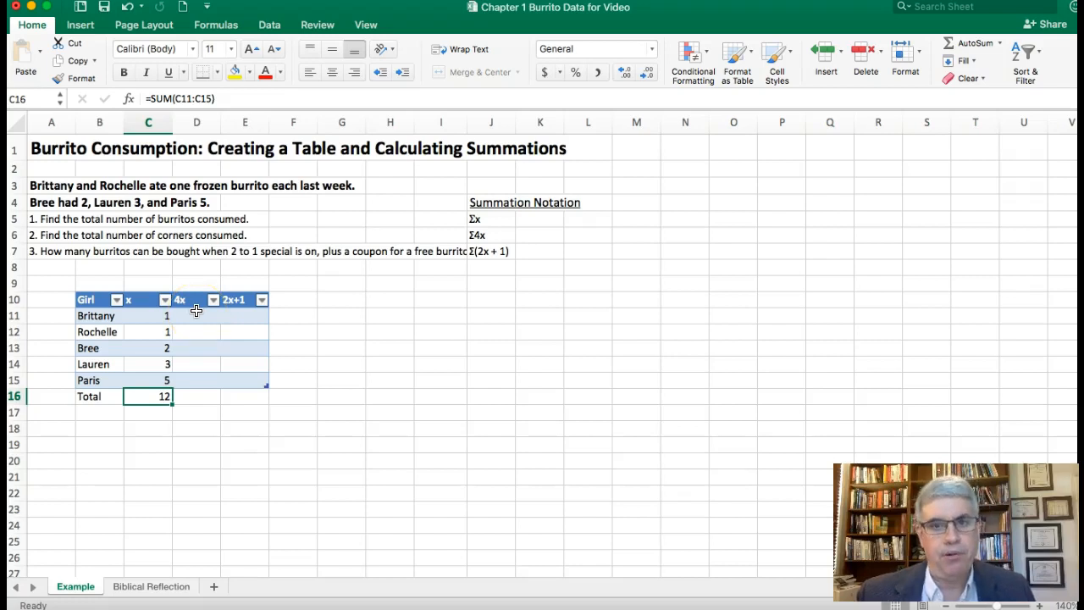
mouse_move(190, 317)
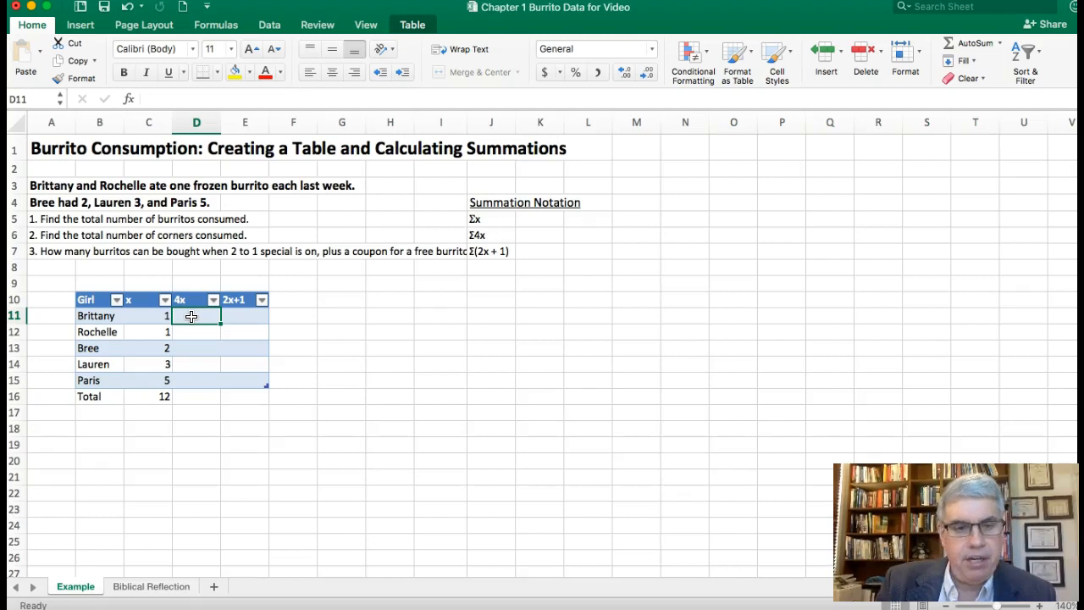
Enter =4*C11 in D11 so the 4x column fills with 4, 4, 8, 12, 20
text(=)
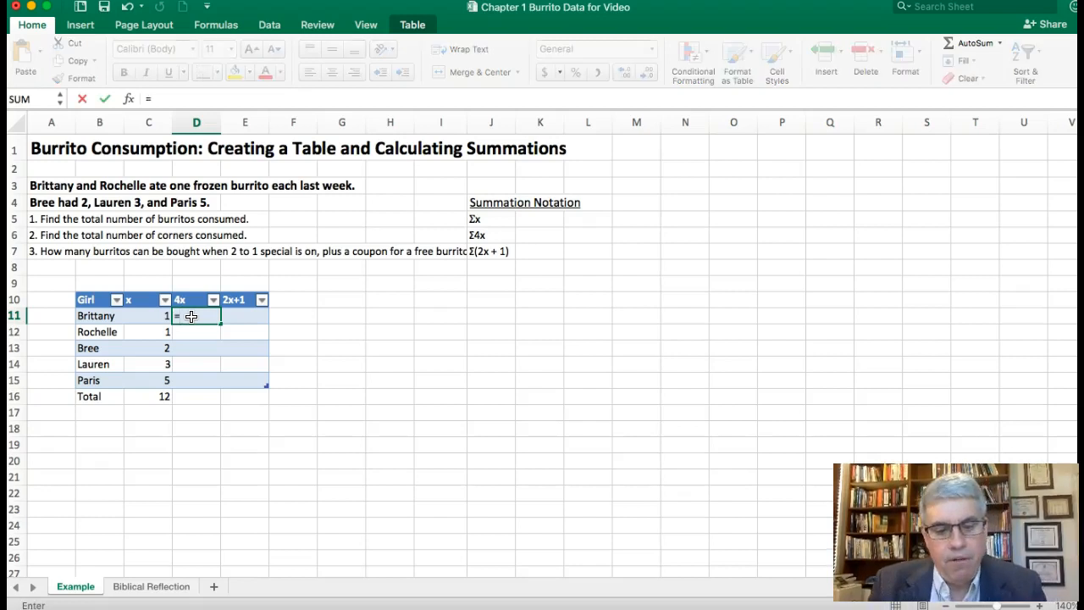
text(4*c11)
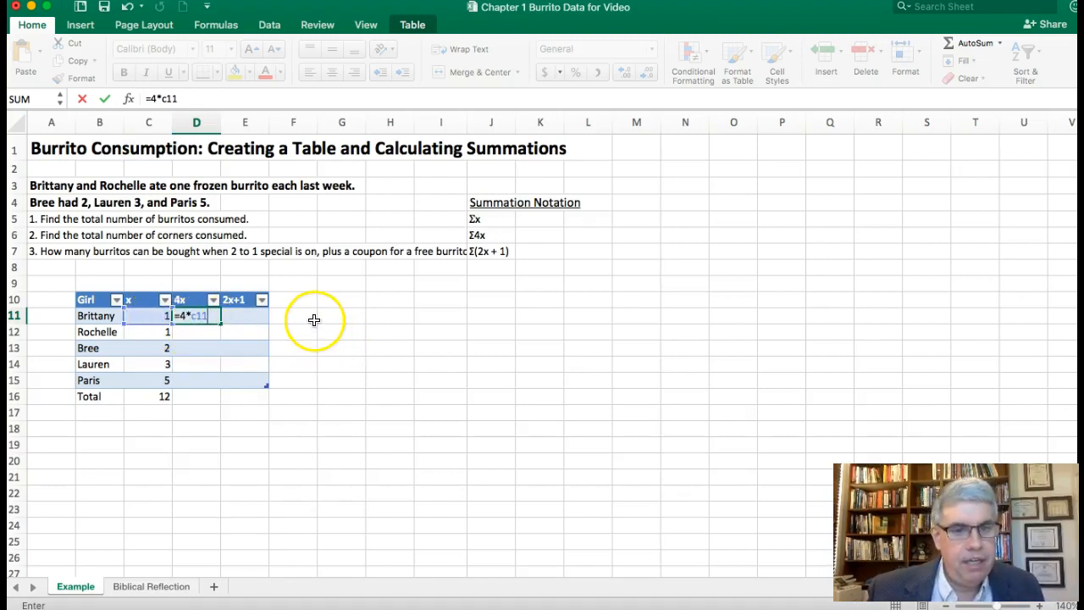
mouse_move(274, 318)
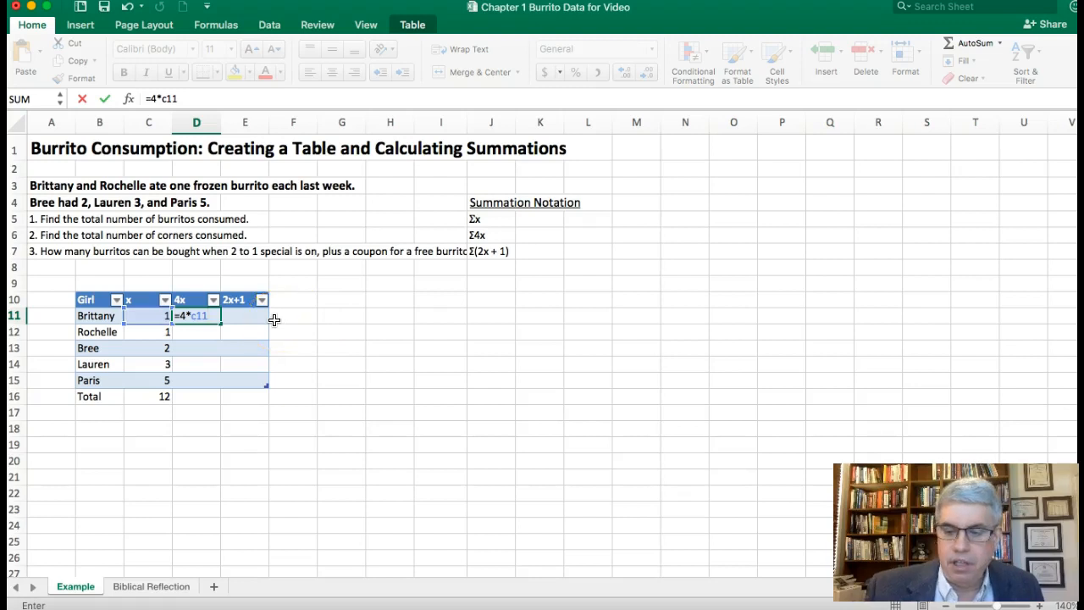
key(Enter)
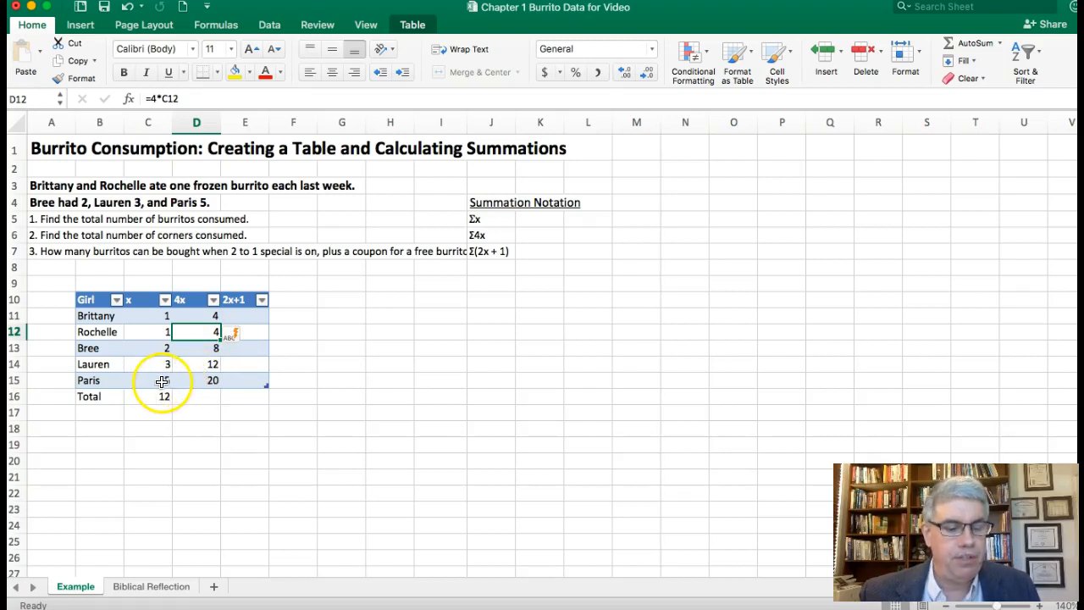
mouse_move(193, 393)
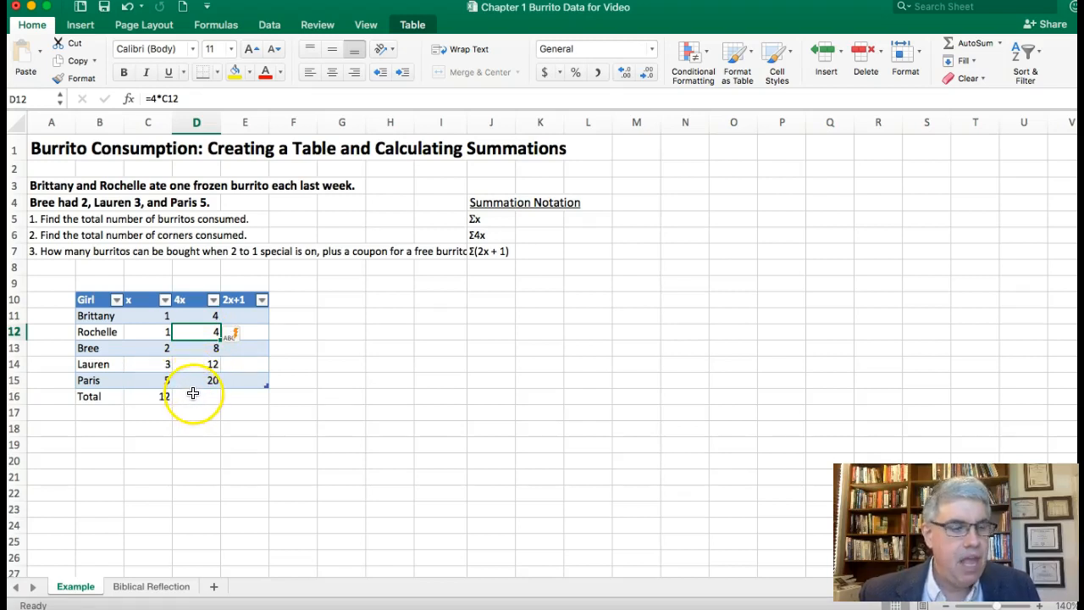
mouse_move(193, 397)
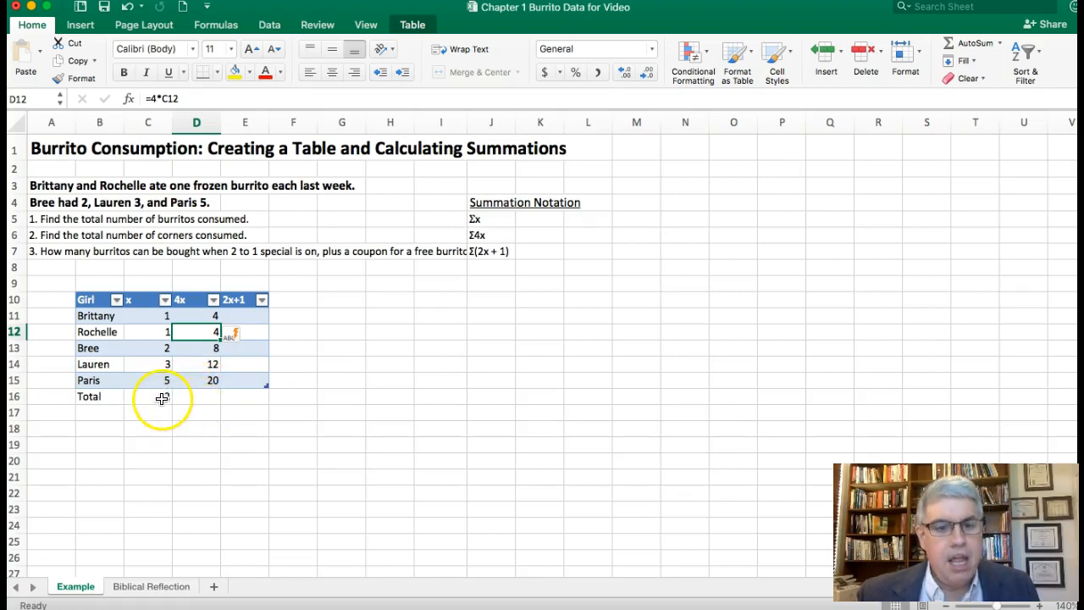
Copy the SUM from C16 into D16, giving a 4x total of 48
click(148, 396)
text(=SUM(C11:C15))
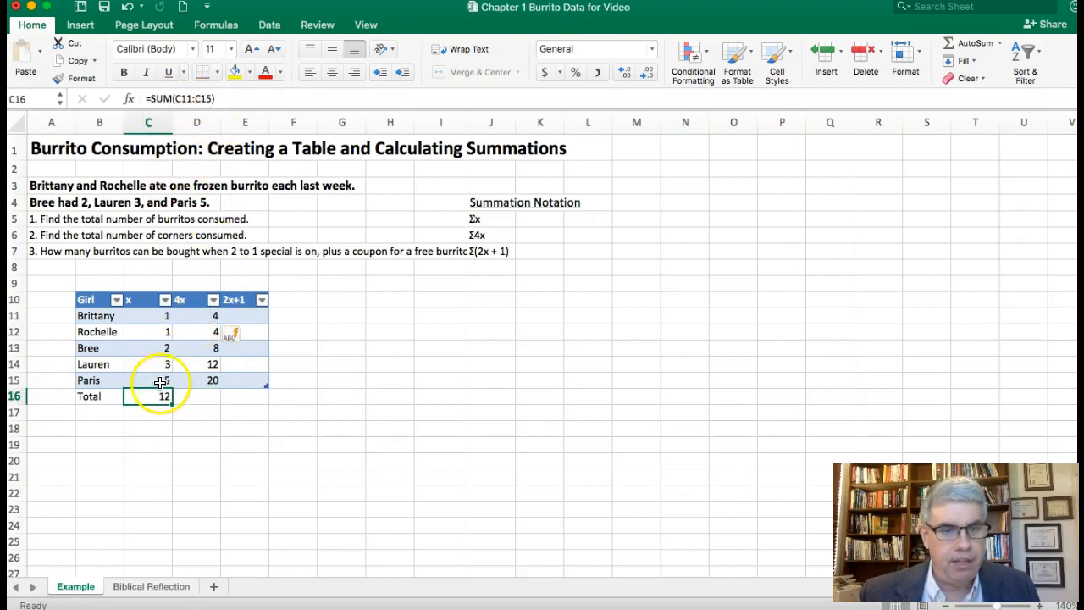
mouse_move(149, 400)
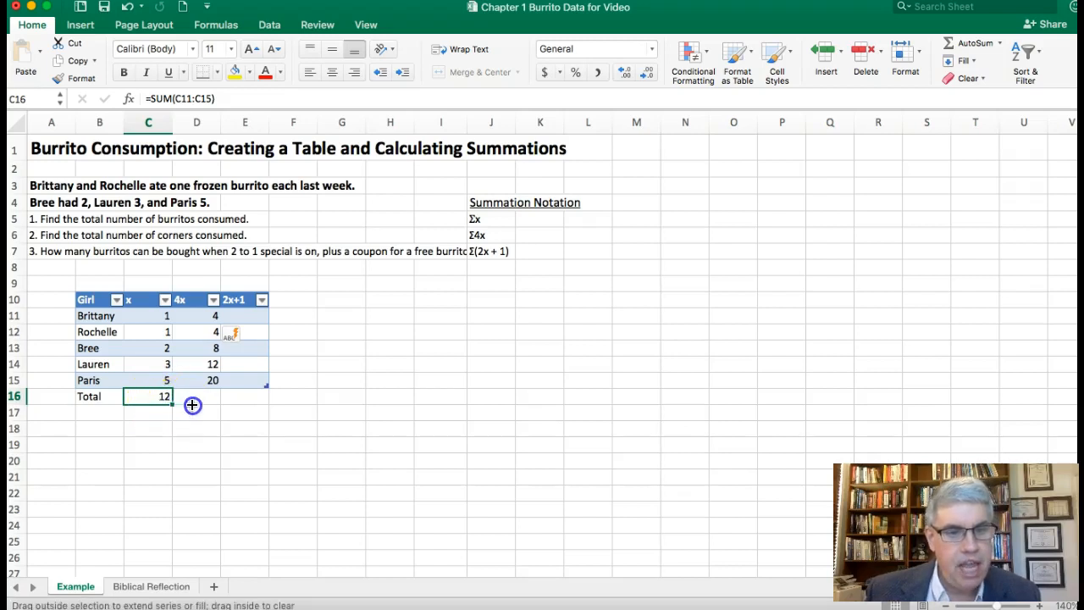
drag(193, 405, 216, 403)
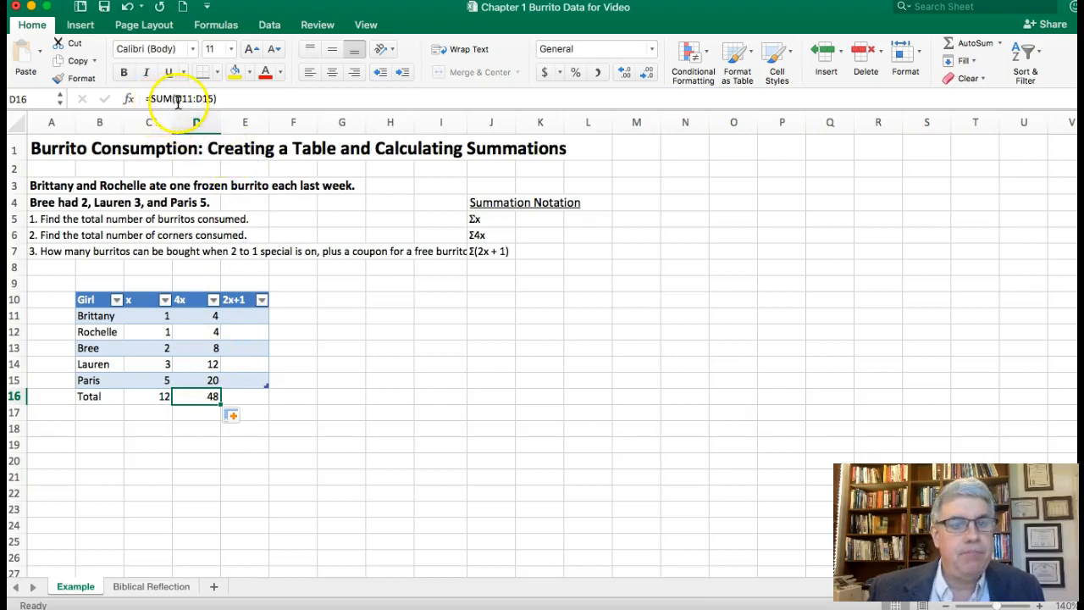
mouse_move(206, 168)
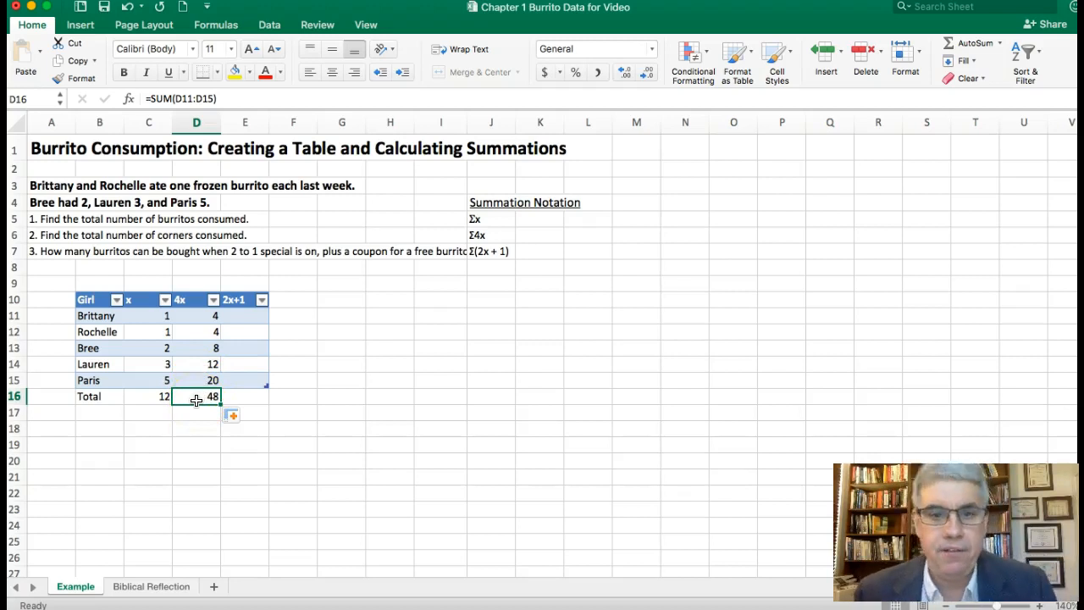
mouse_move(274, 339)
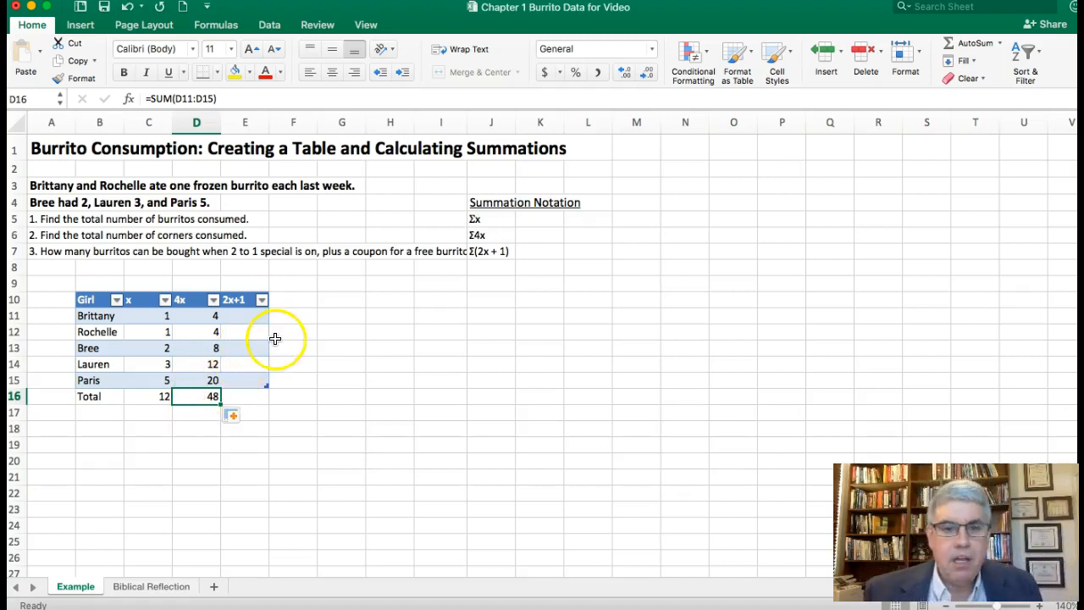
mouse_move(433, 266)
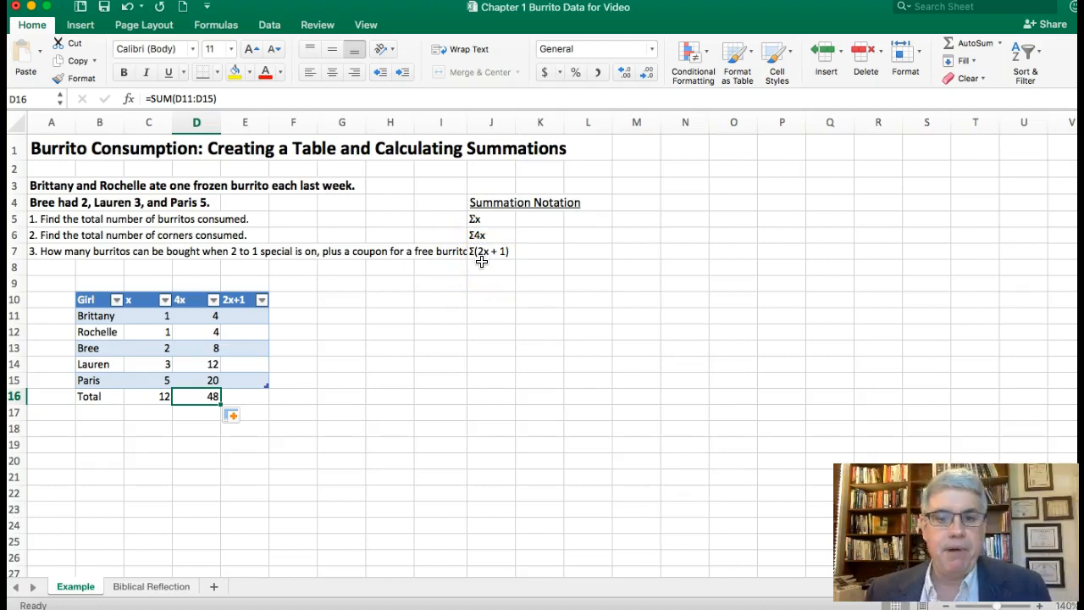
mouse_move(292, 318)
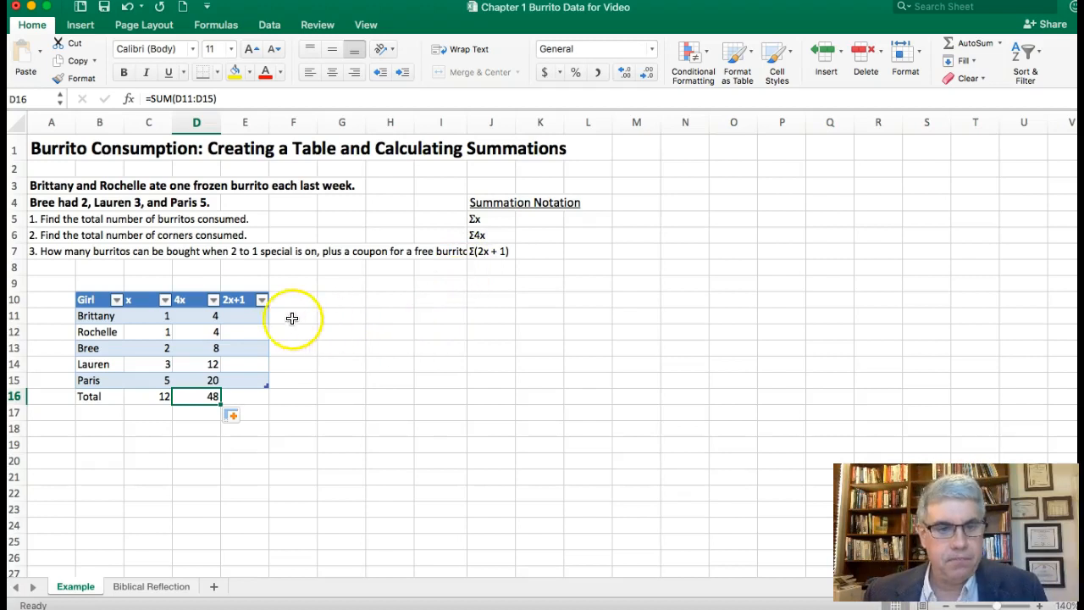
Enter =2*C11+1 in E11 so the 2x+1 column fills with 3, 3, 5, 7, 11
click(244, 317)
text(=)
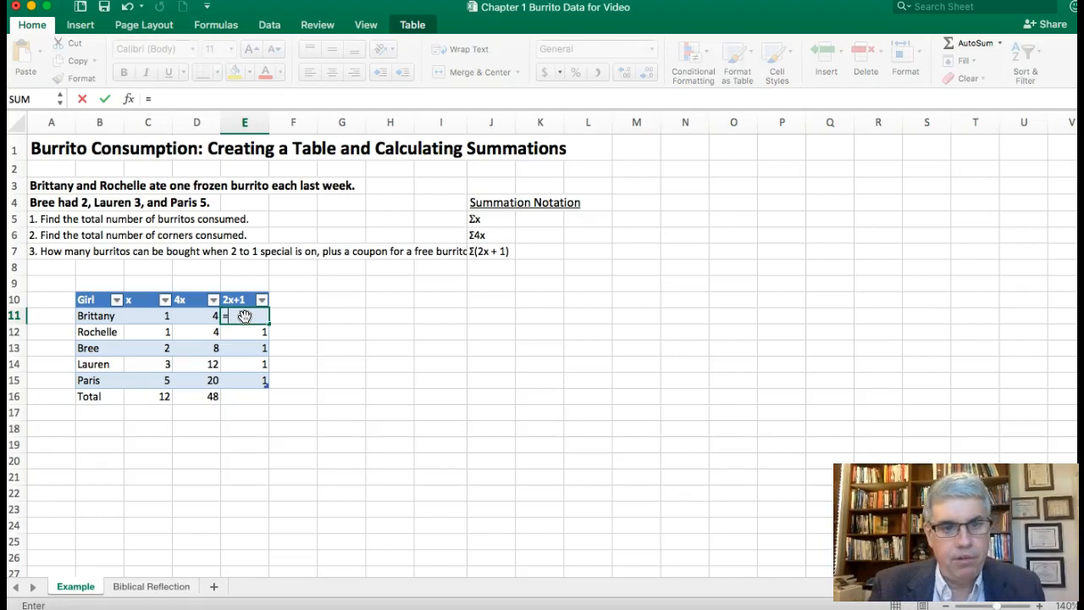
text(2)
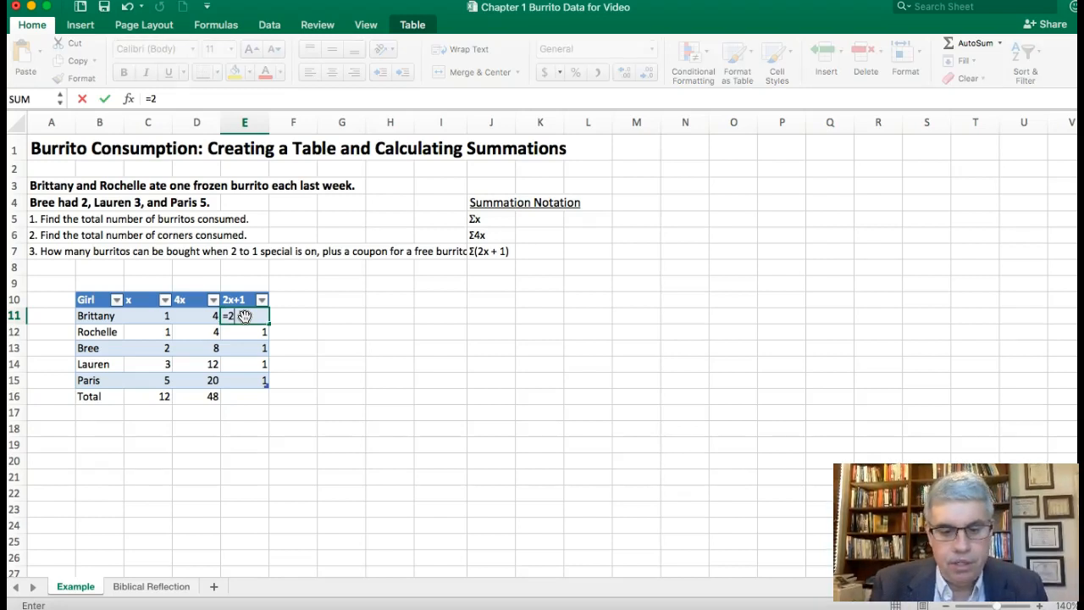
text(*)
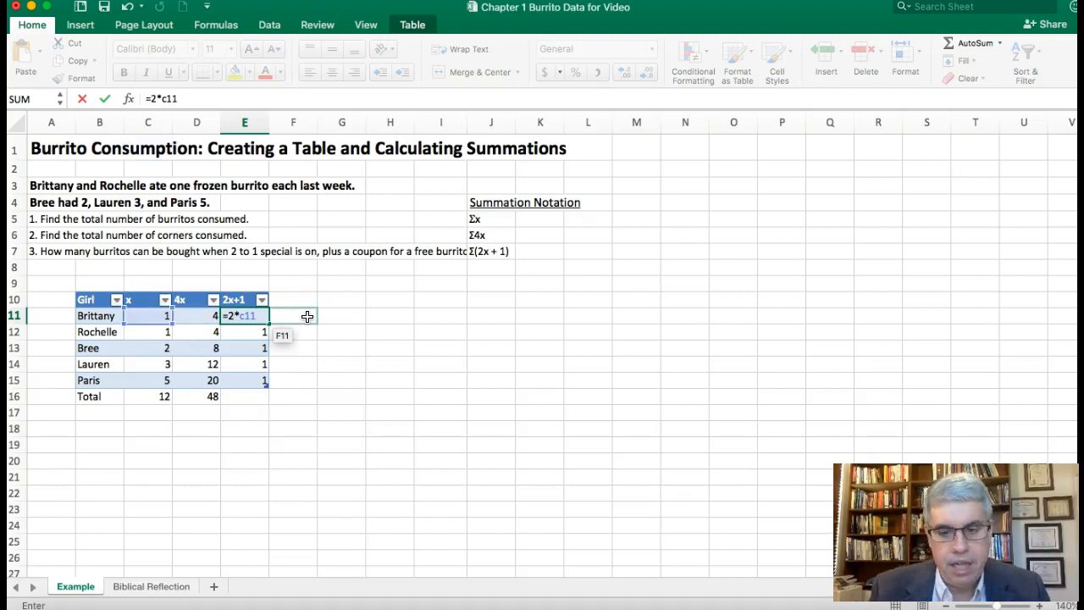
text(+)
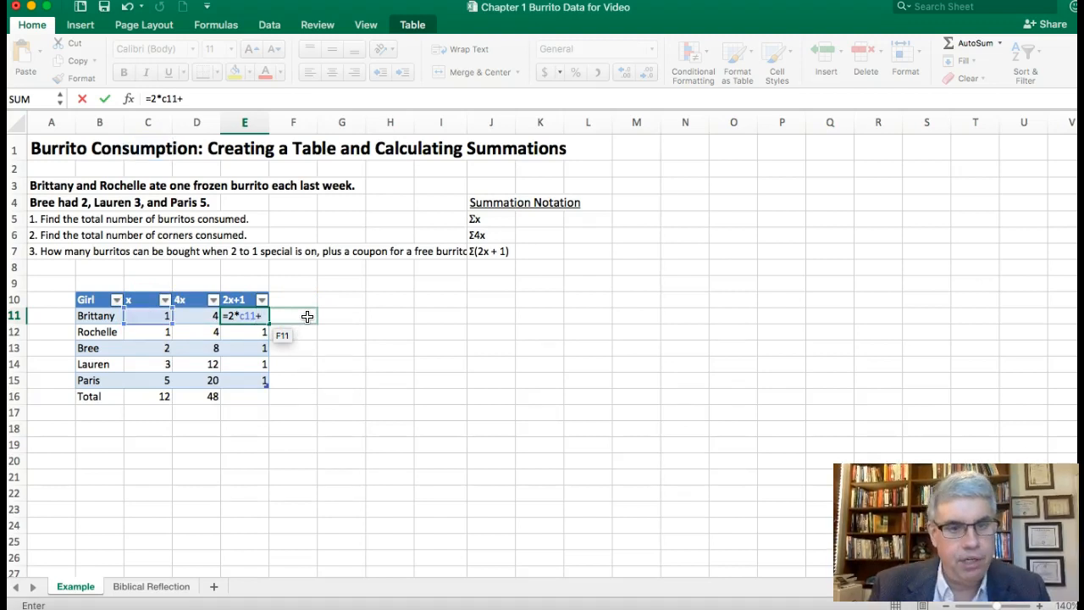
text(1)
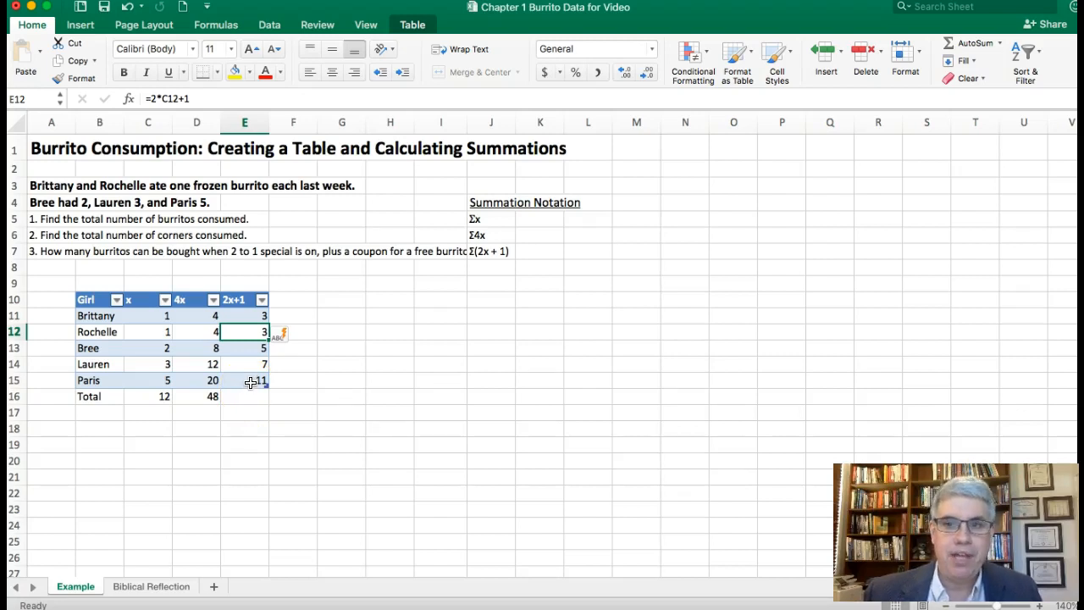
mouse_move(239, 396)
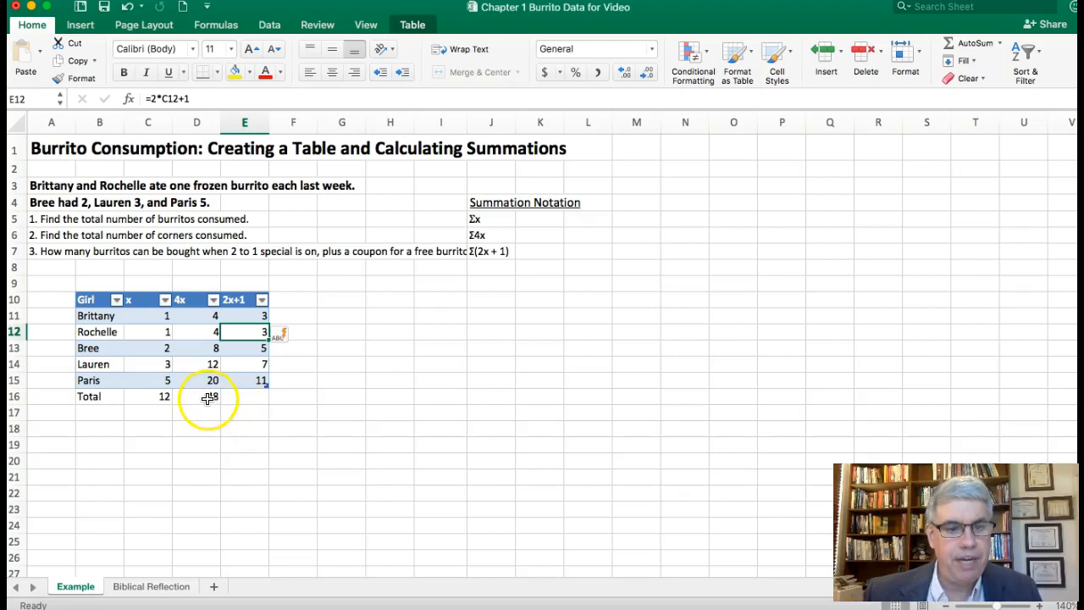
Copy the SUM from D16 into E16, giving a 2x+1 total of 29
click(197, 396)
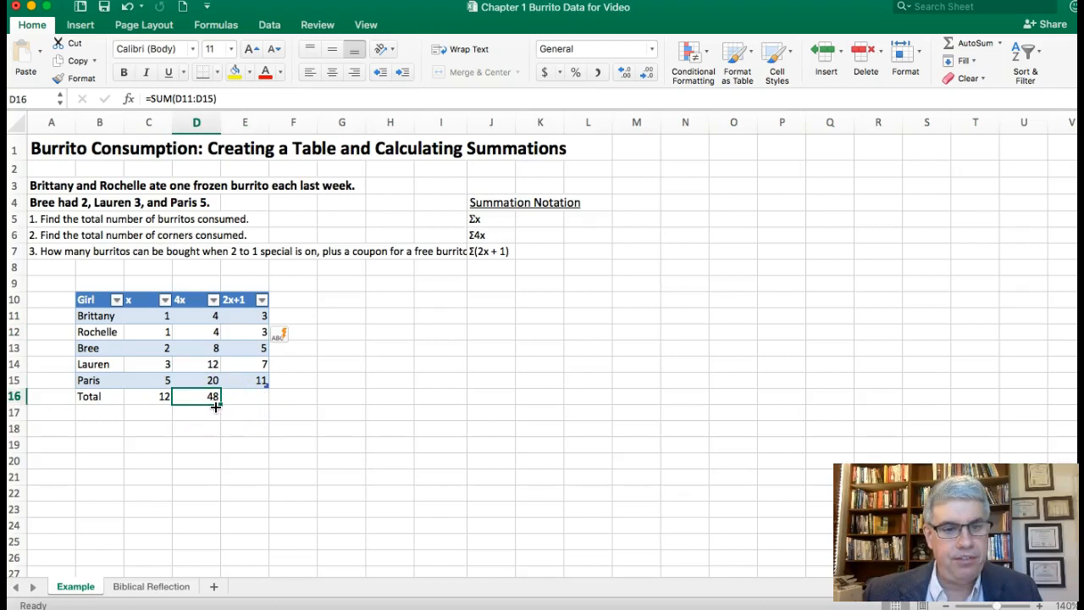
mouse_move(220, 406)
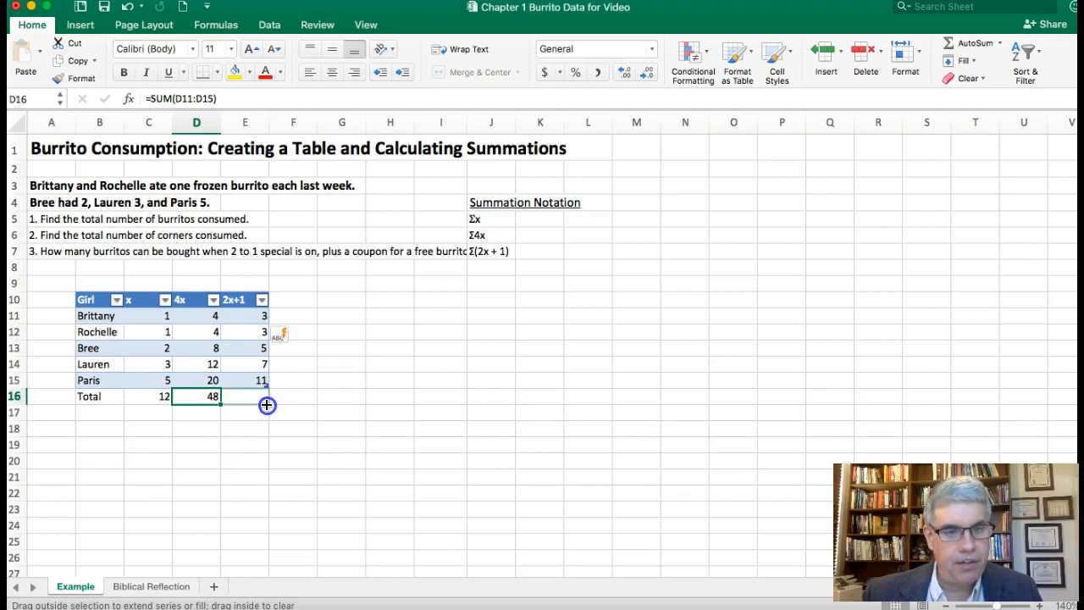
drag(197, 396, 246, 396)
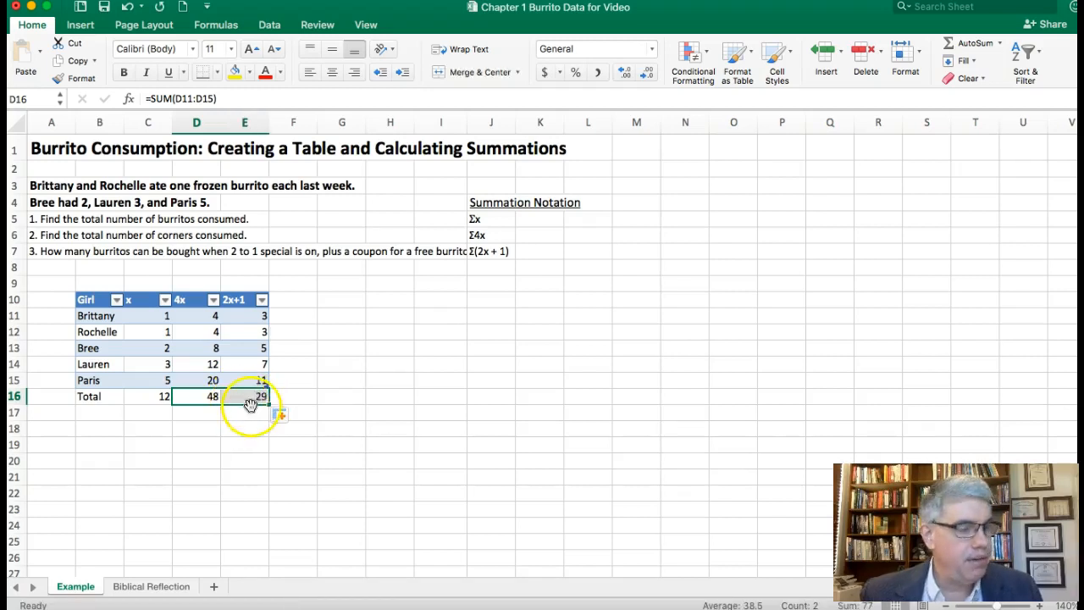
click(293, 396)
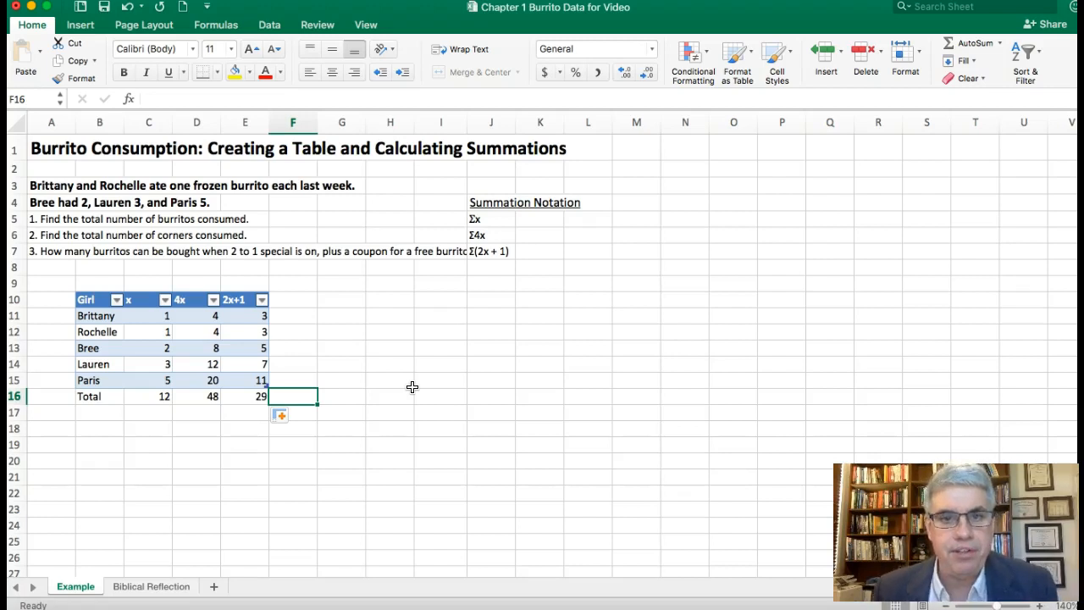
mouse_move(240, 500)
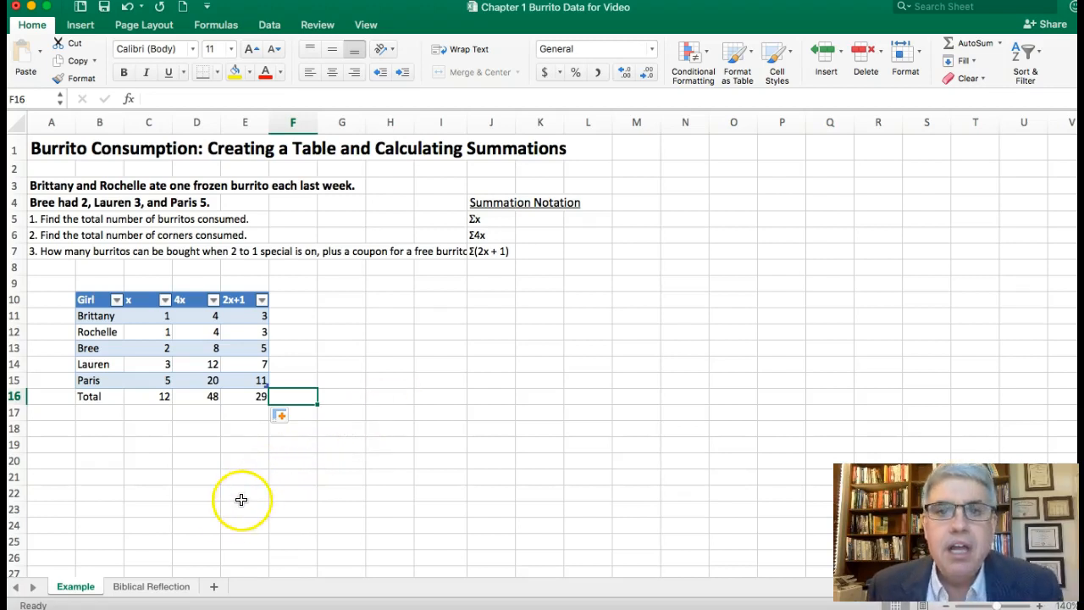
mouse_move(213, 515)
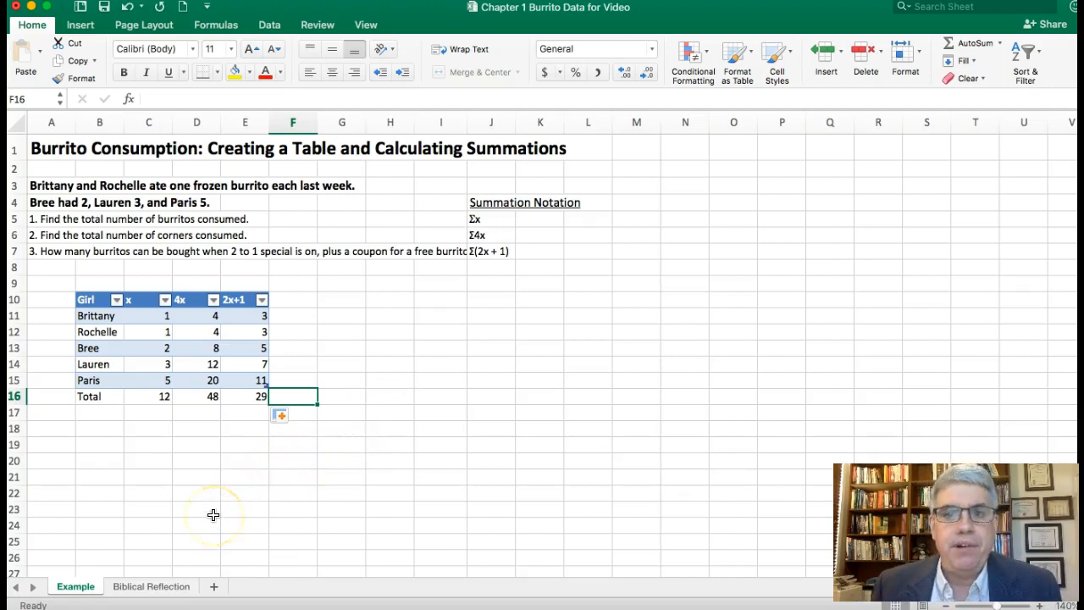
mouse_move(213, 518)
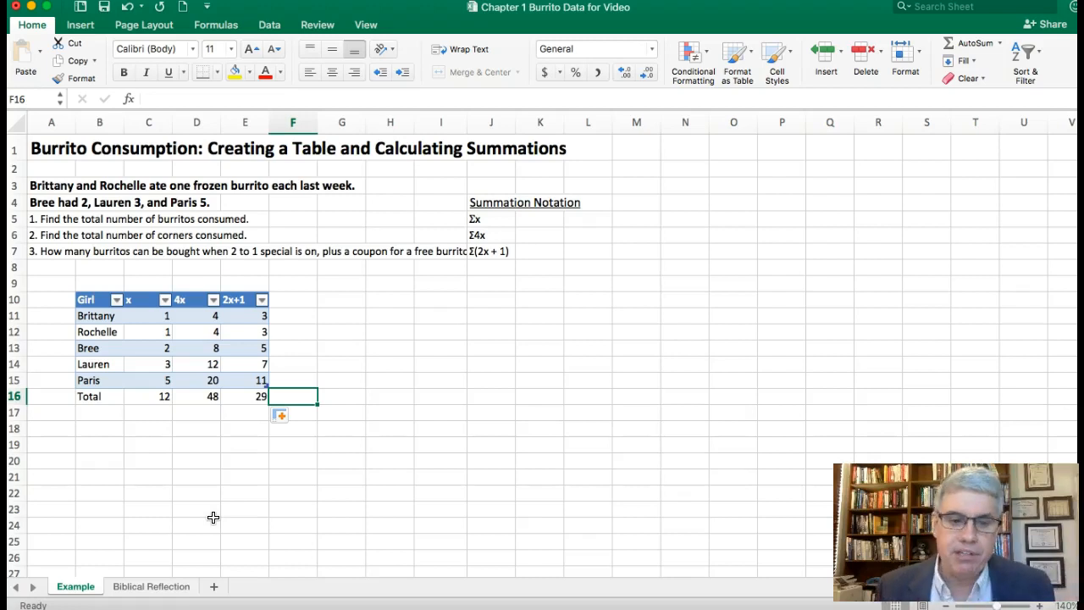
Show the Biblical Reflection sheet with its Galatians 3:28 verse and title
click(149, 586)
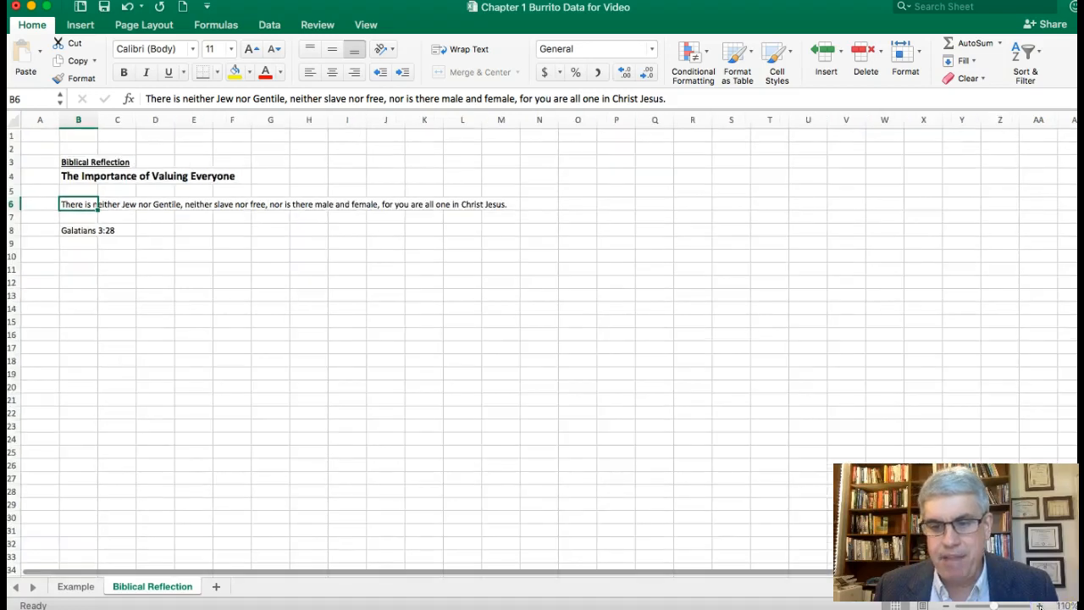
click(1039, 603)
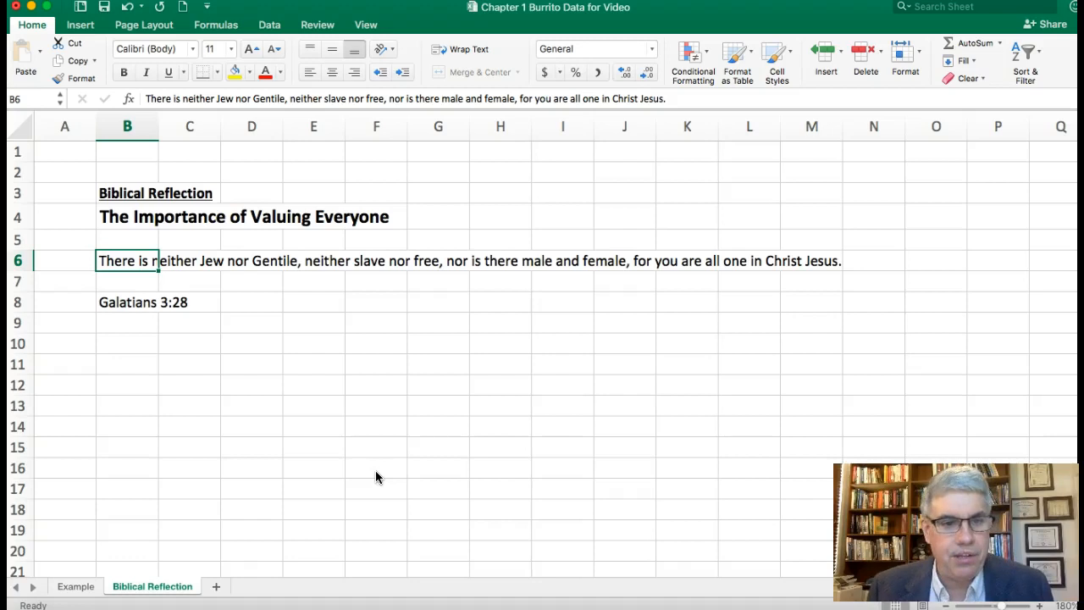
mouse_move(108, 279)
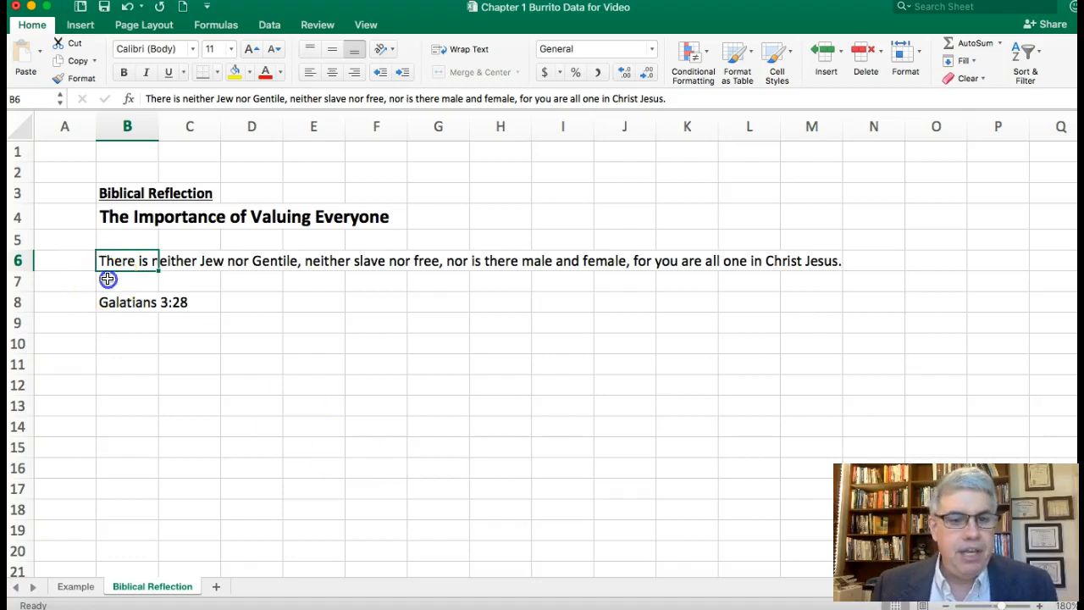
click(109, 278)
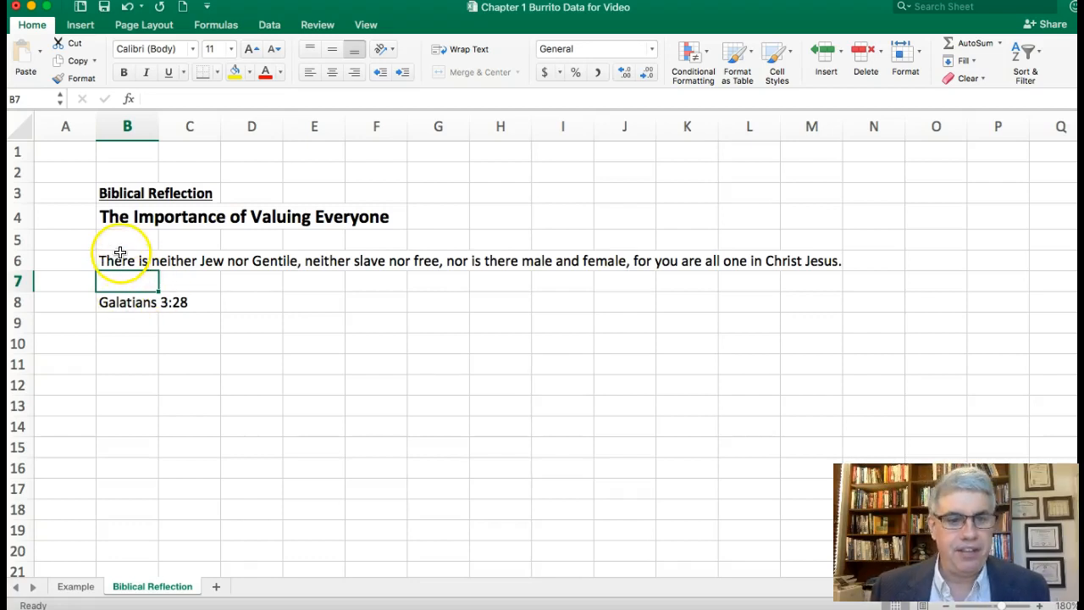
mouse_move(122, 246)
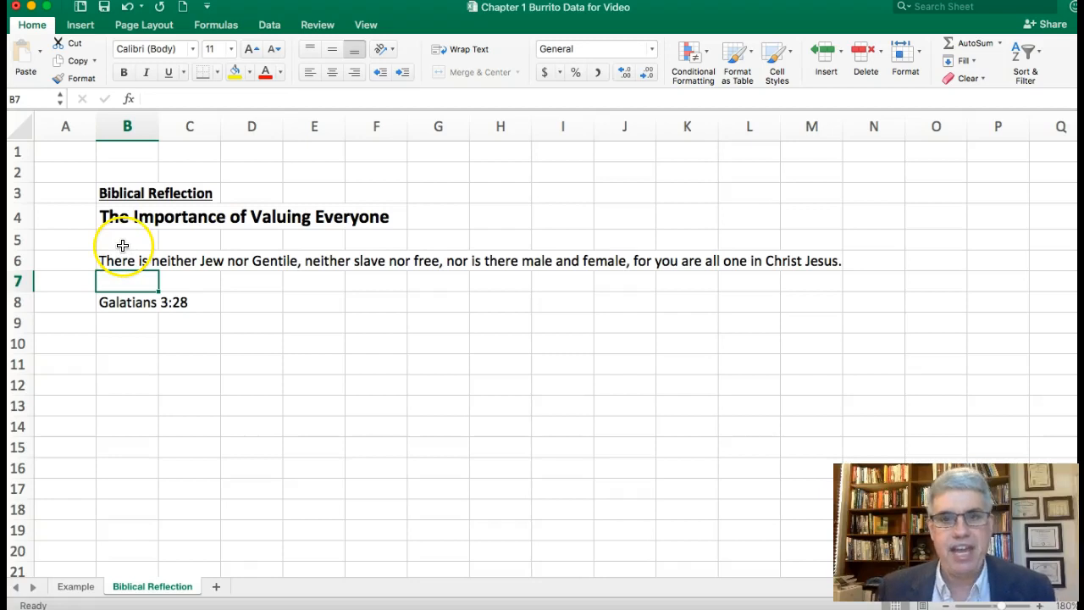